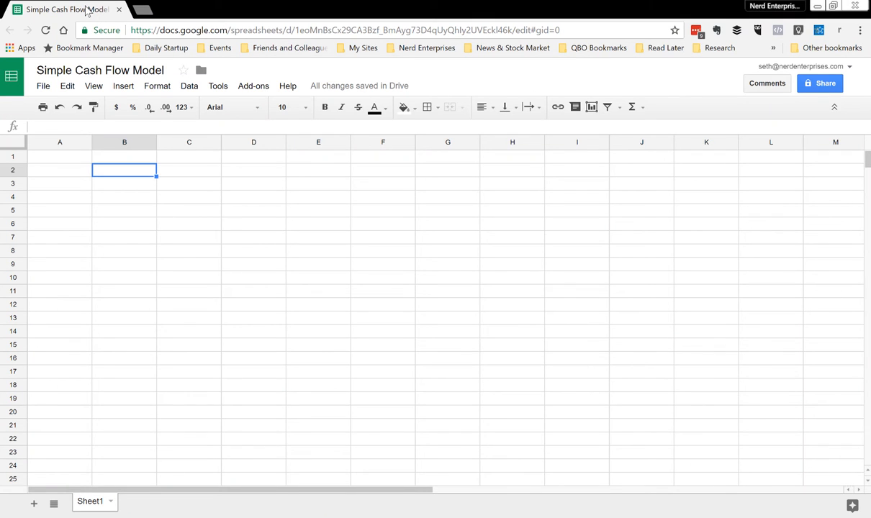
# - Label A2 'Beginning Balance' and enter 1/1/17 as the first date in B1
pyautogui.click(60, 170)
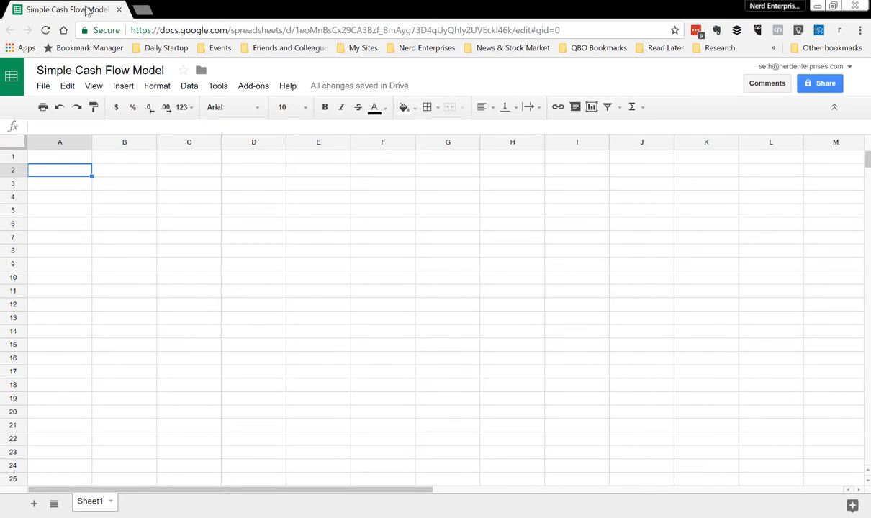
pyautogui.write('Beginning Balance')
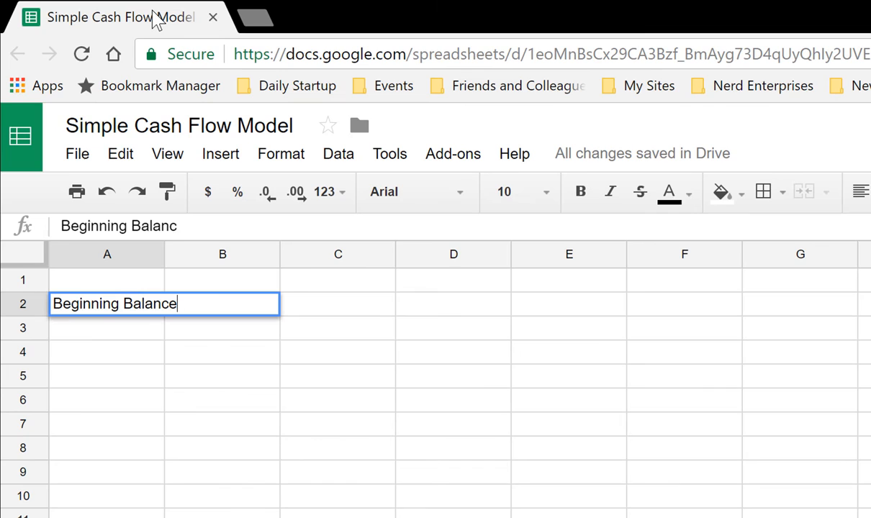
pyautogui.click(338, 280)
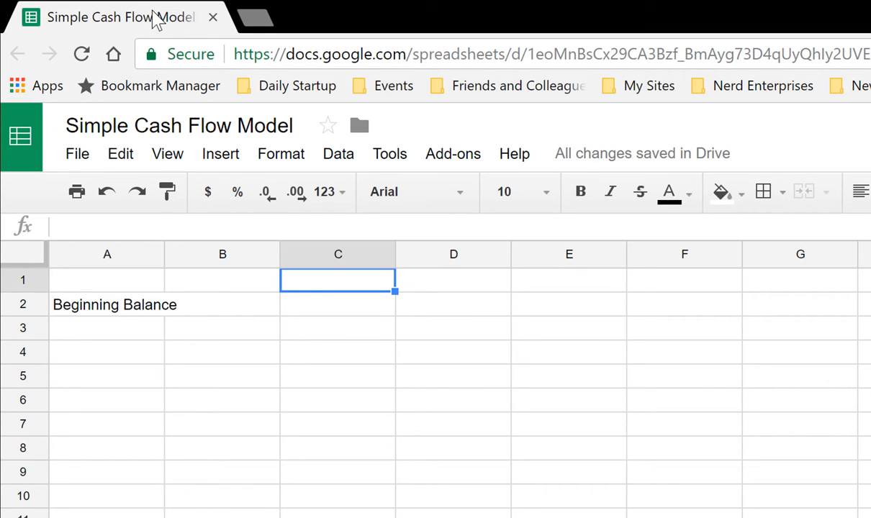
pyautogui.moveTo(151, 253)
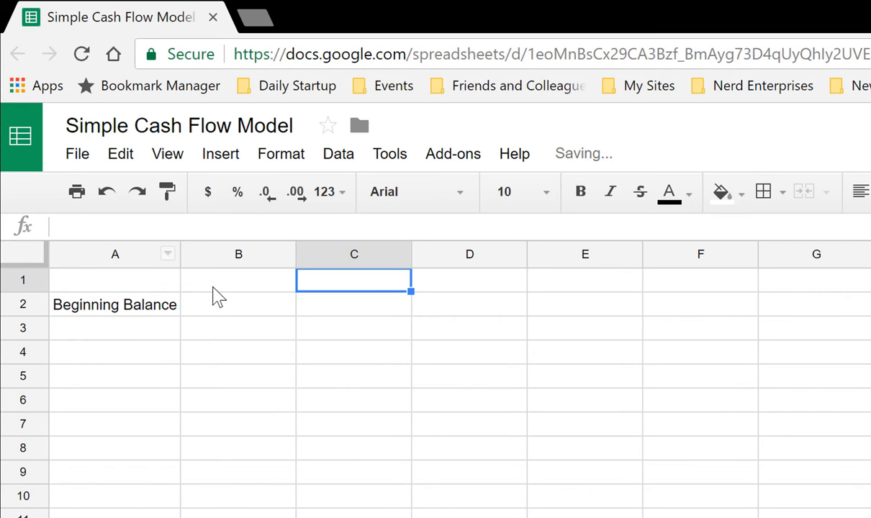
pyautogui.click(238, 280)
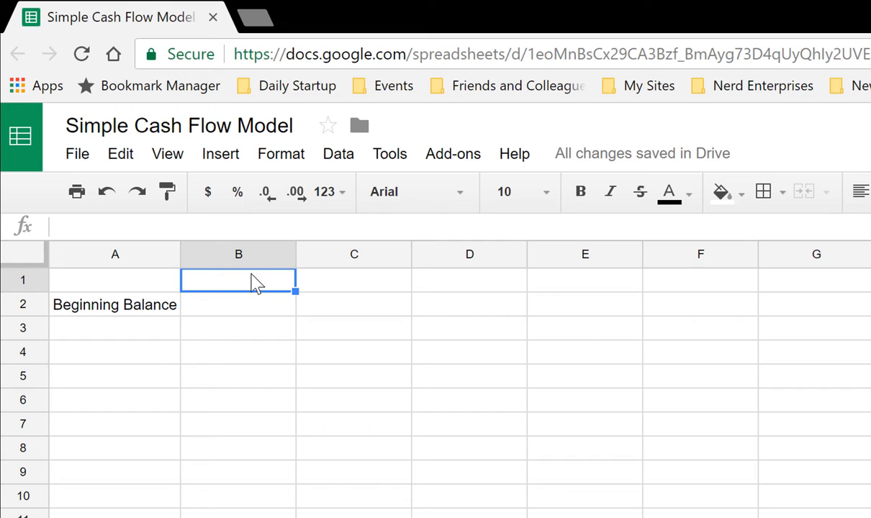
pyautogui.write('1/1/17')
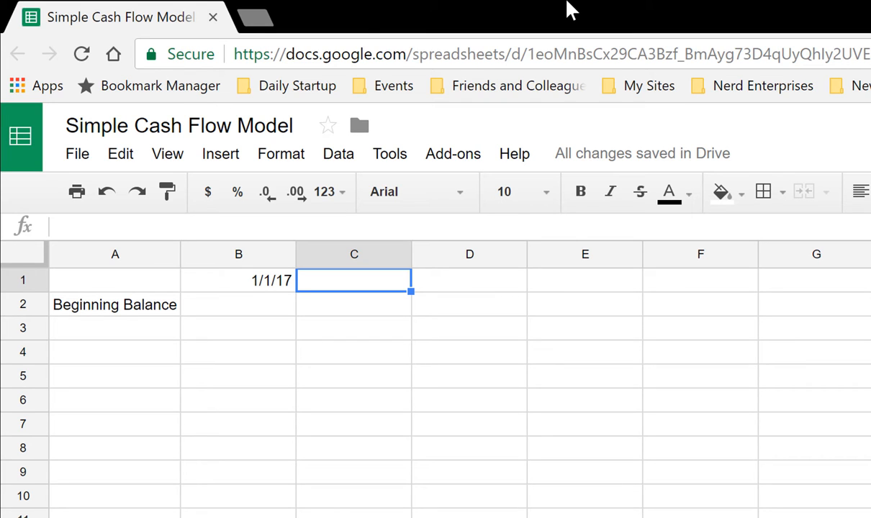
# - Enter =DATE(YEAR(B1),MONTH(B1)+1,DAY(B1)) in C1 for the next month's date
pyautogui.write('=date')
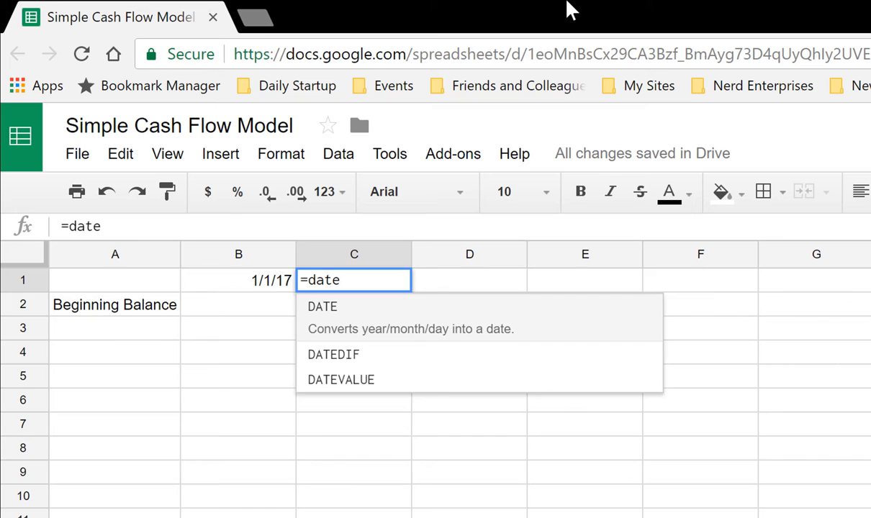
pyautogui.write('(')
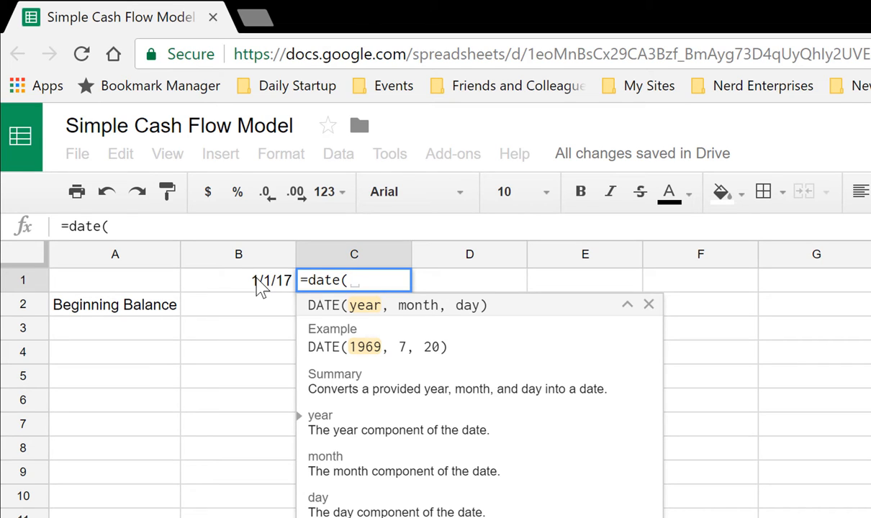
pyautogui.moveTo(453, 8)
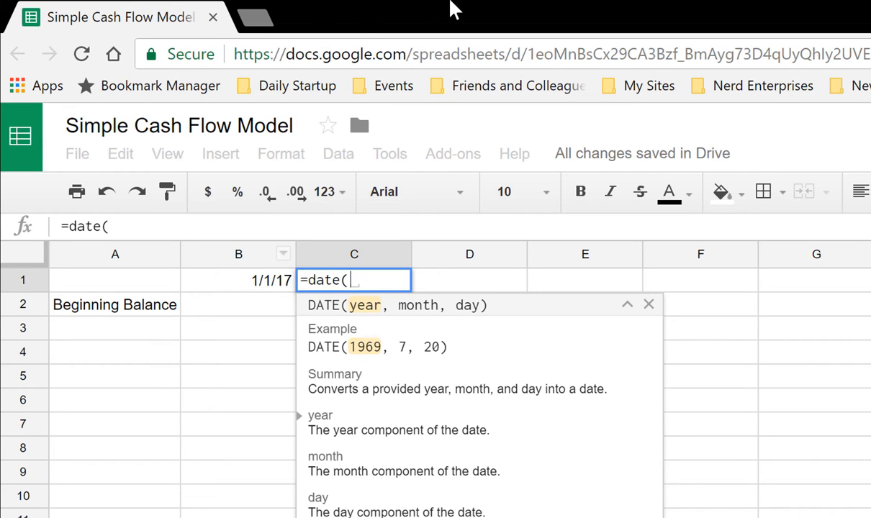
pyautogui.write('year')
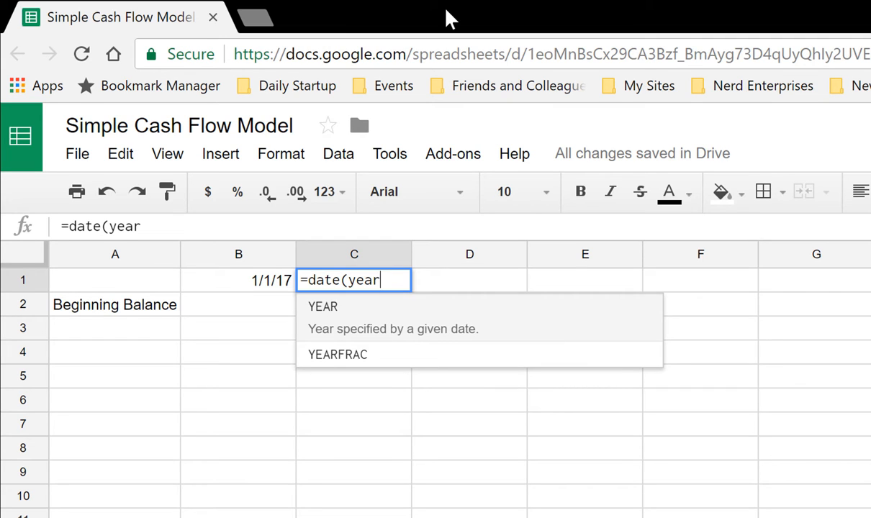
pyautogui.write('(')
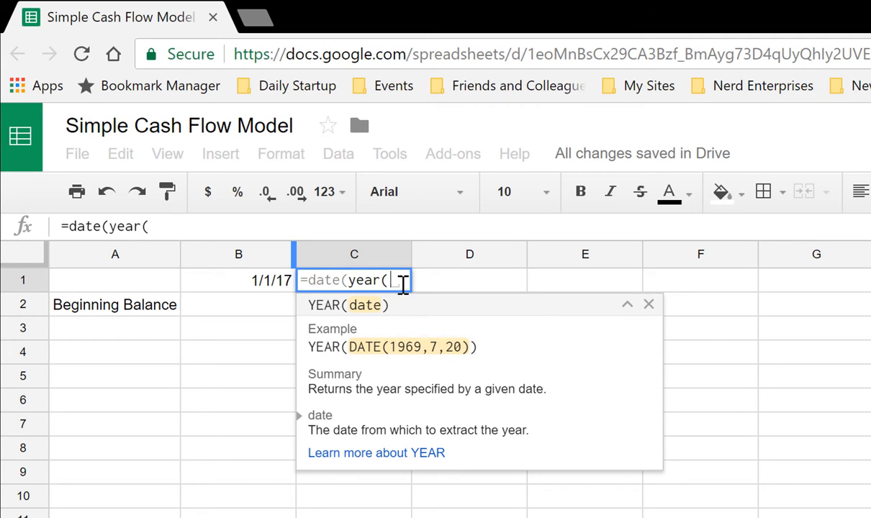
pyautogui.click(238, 280)
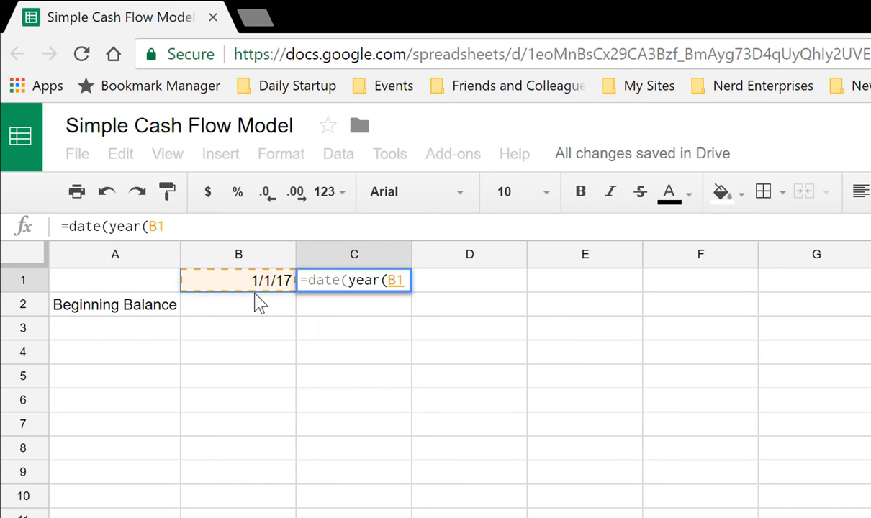
pyautogui.write('),')
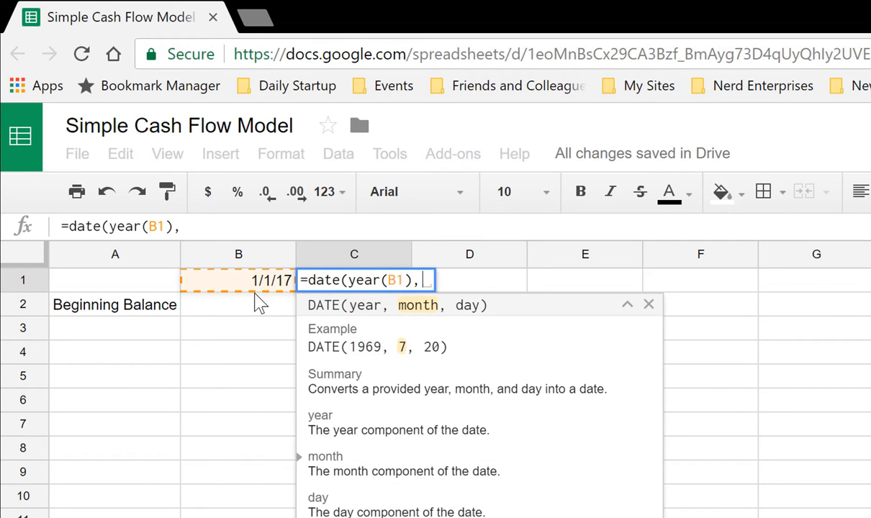
pyautogui.write('month')
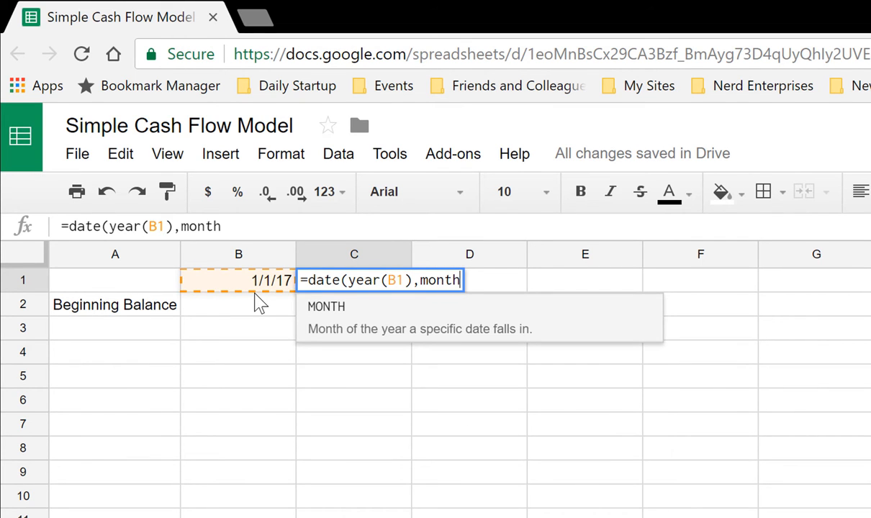
pyautogui.write('(B1')
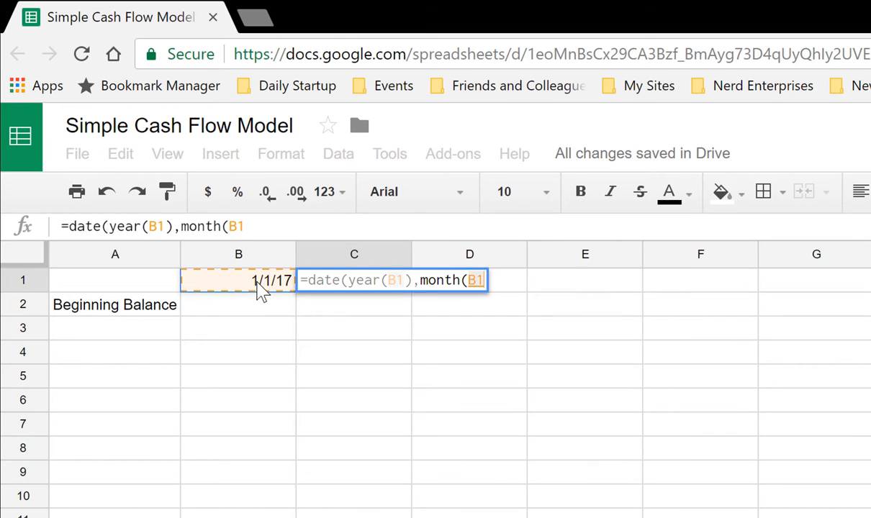
pyautogui.write(')')
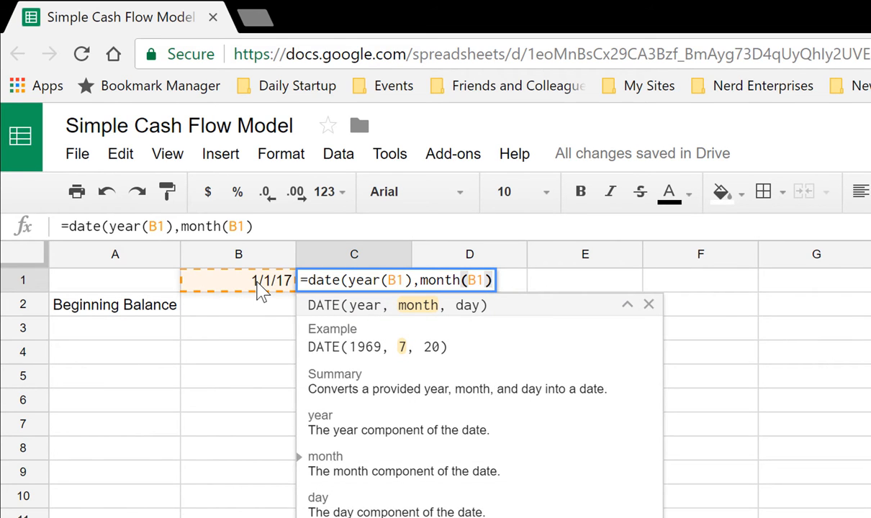
pyautogui.write('+1')
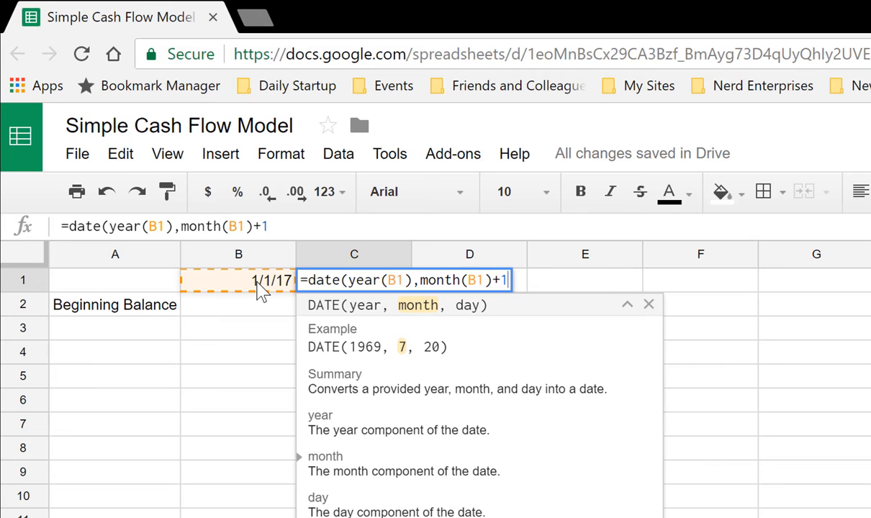
pyautogui.write(',day')
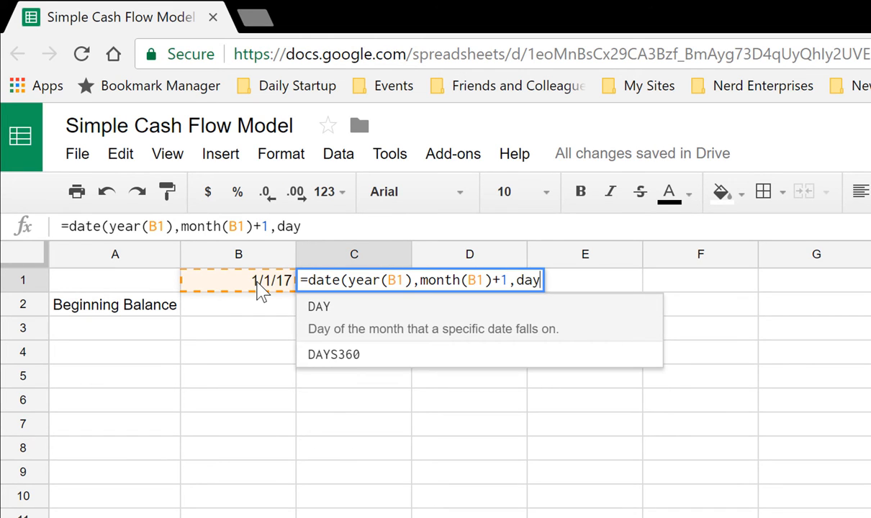
pyautogui.write('(B1')
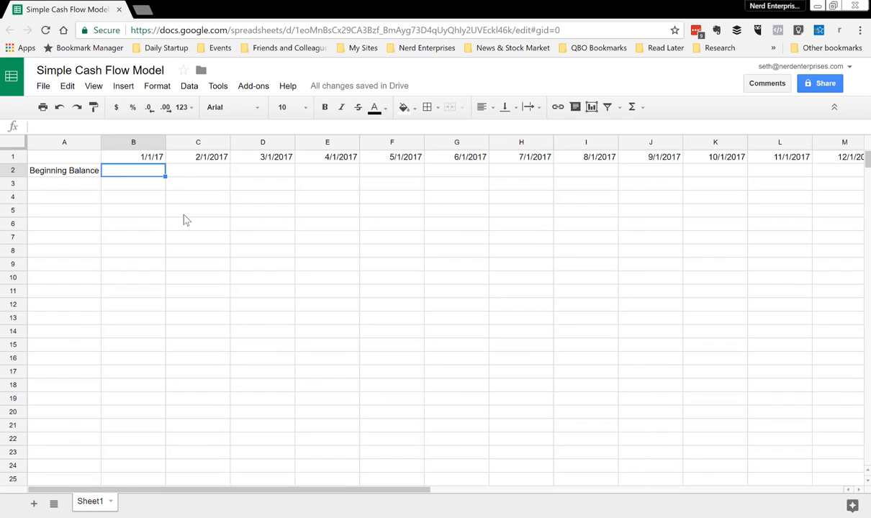
# - Enter a 1000 beginning balance and add the Cash Inflows and Total Inflows labels
pyautogui.write('1000')
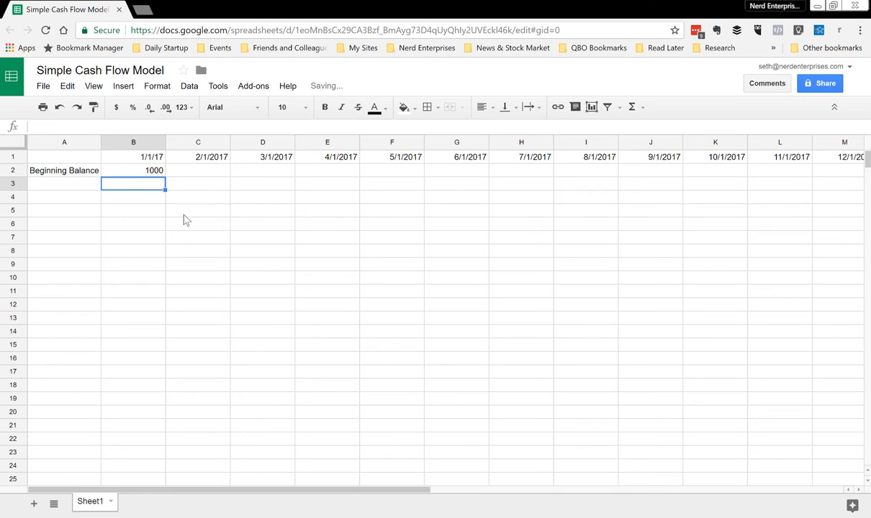
pyautogui.click(64, 196)
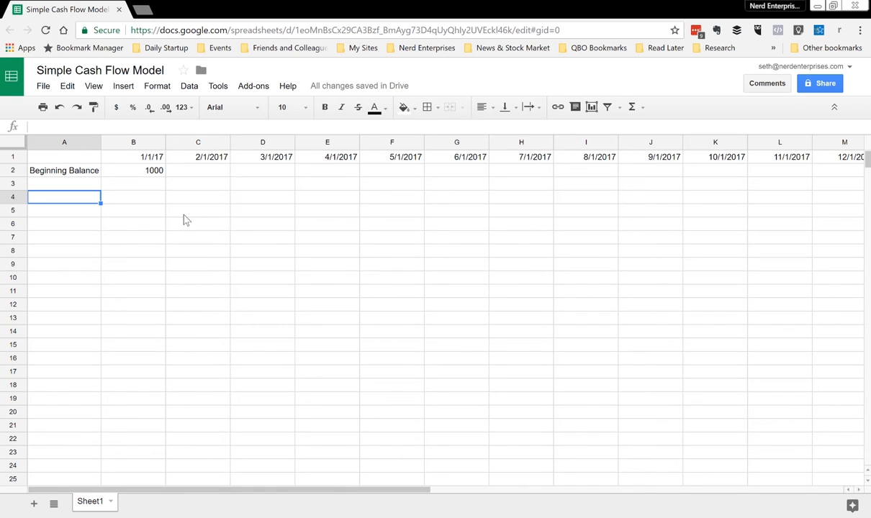
pyautogui.write('Cash Inflows')
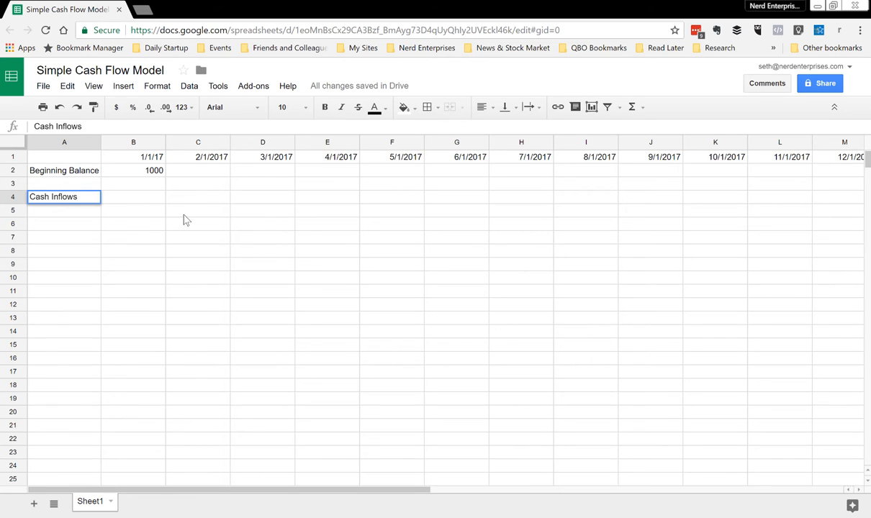
pyautogui.write('Total Inflows')
pyautogui.click(64, 304)
pyautogui.write('Cash O')
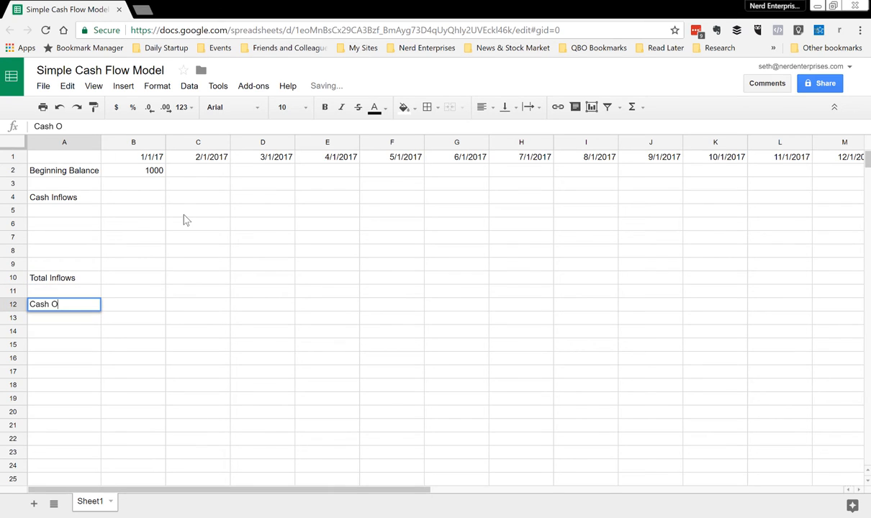
# - Add Cash Outflows and Total Outflows labels, then start January's inflow SUM formula
pyautogui.write('utflows')
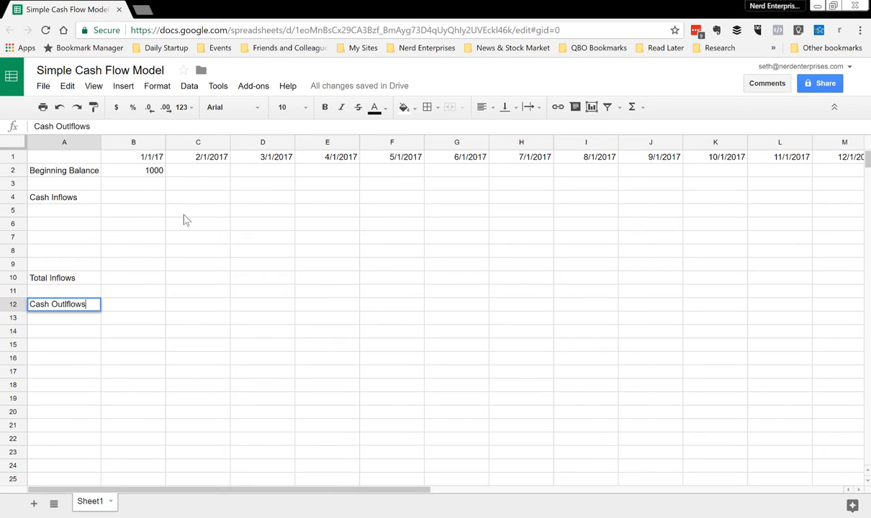
pyautogui.press('enter')
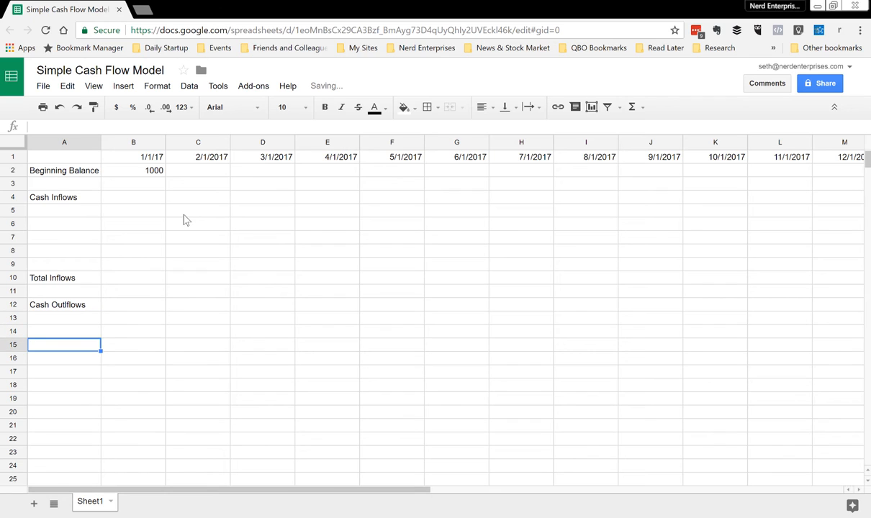
pyautogui.write('Total Outflo')
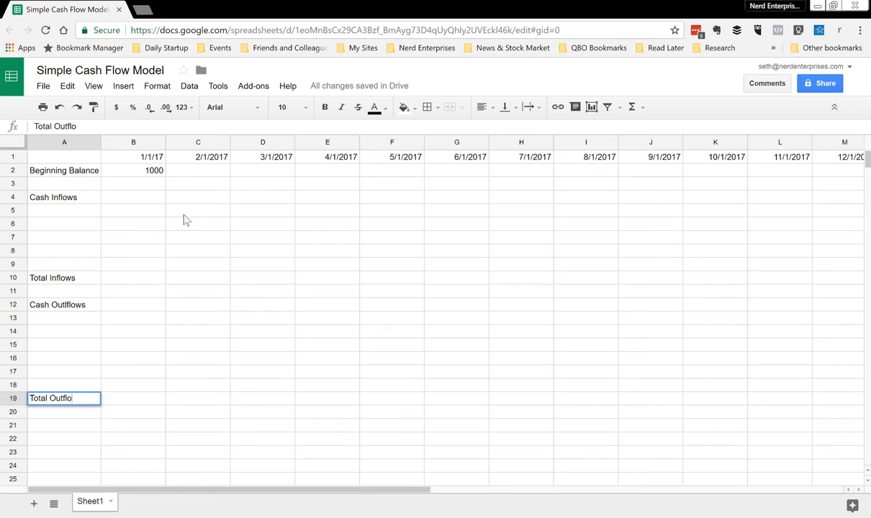
pyautogui.write('ws')
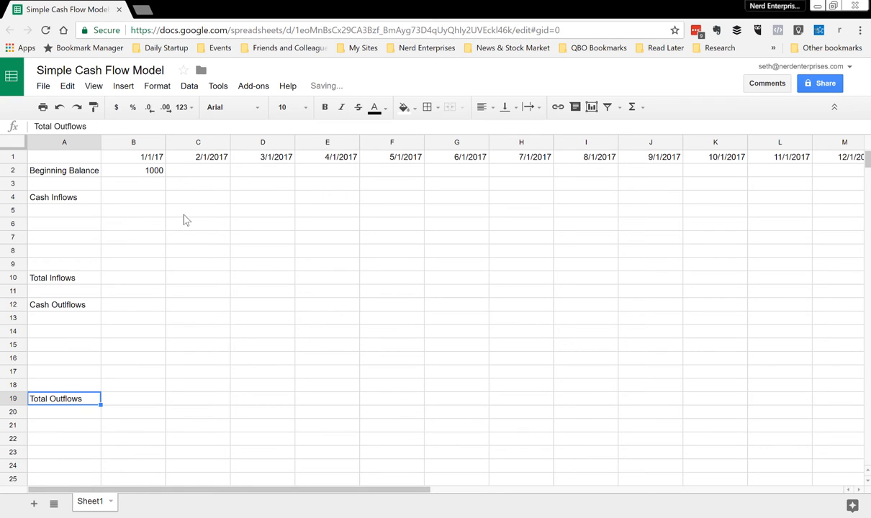
pyautogui.write('=sum(')
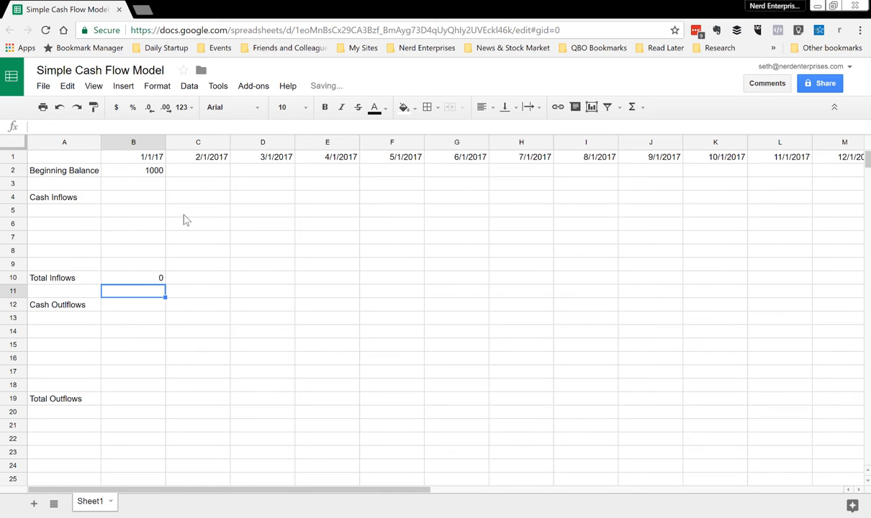
# - Enter =SUM(B15:B18) in B19 and select both January total cells for copying
pyautogui.click(133, 398)
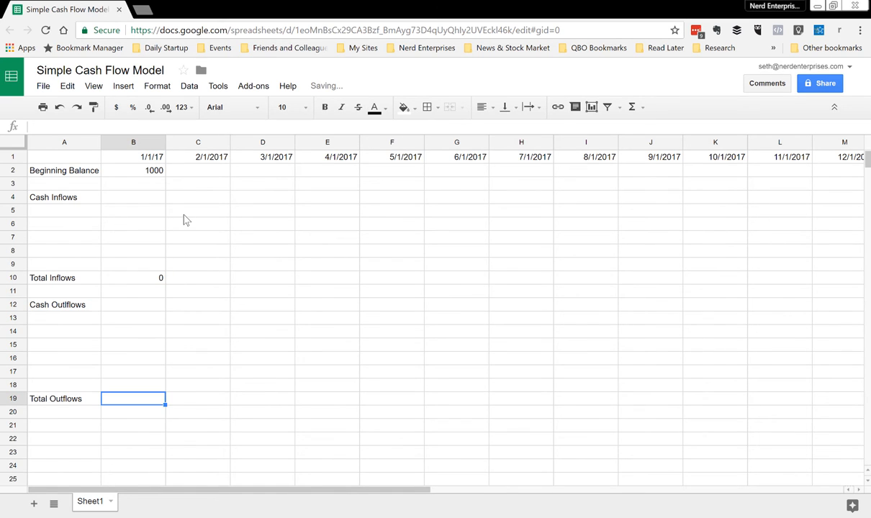
pyautogui.write('=sum(B15:B18')
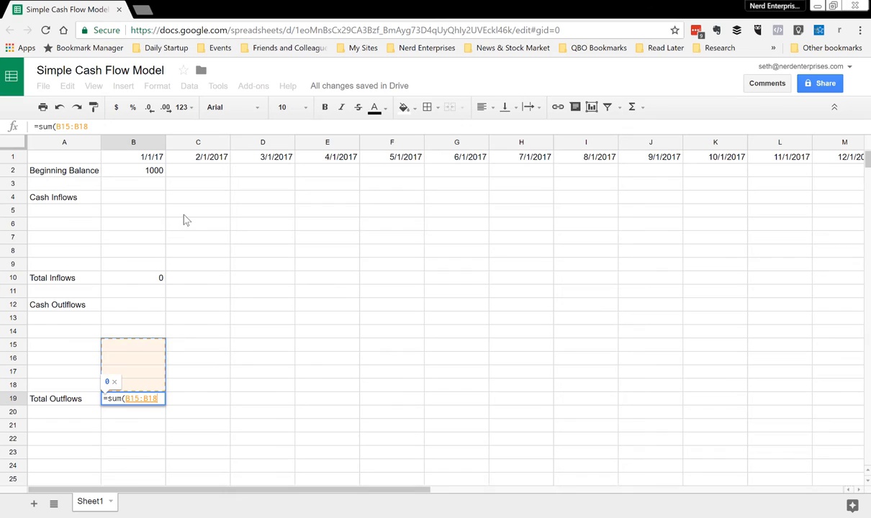
pyautogui.press('Enter')
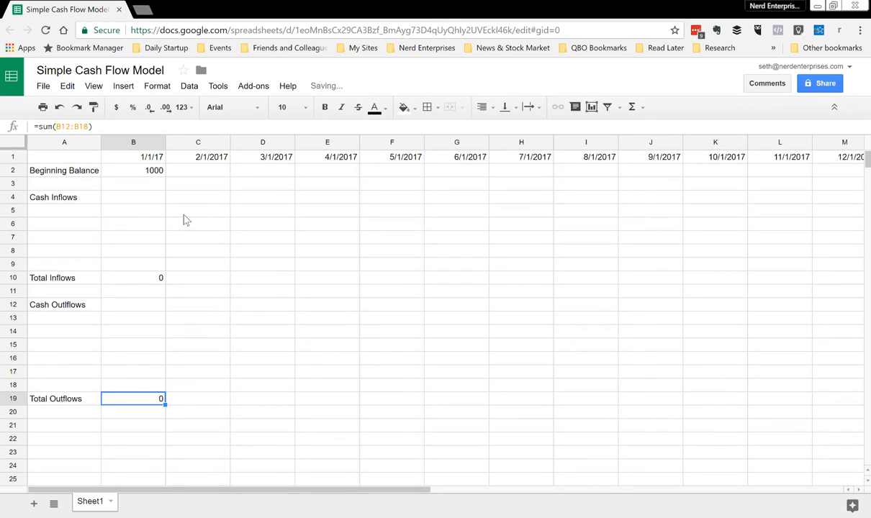
pyautogui.click(134, 277)
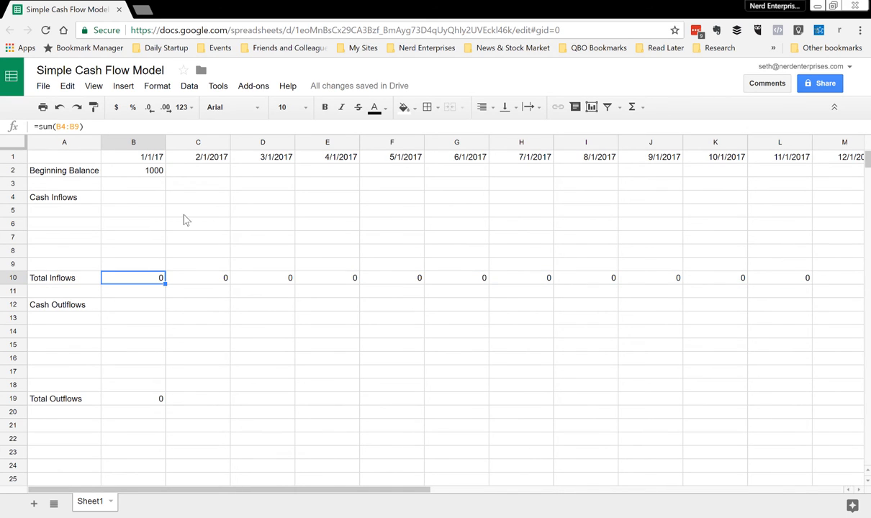
pyautogui.click(133, 398)
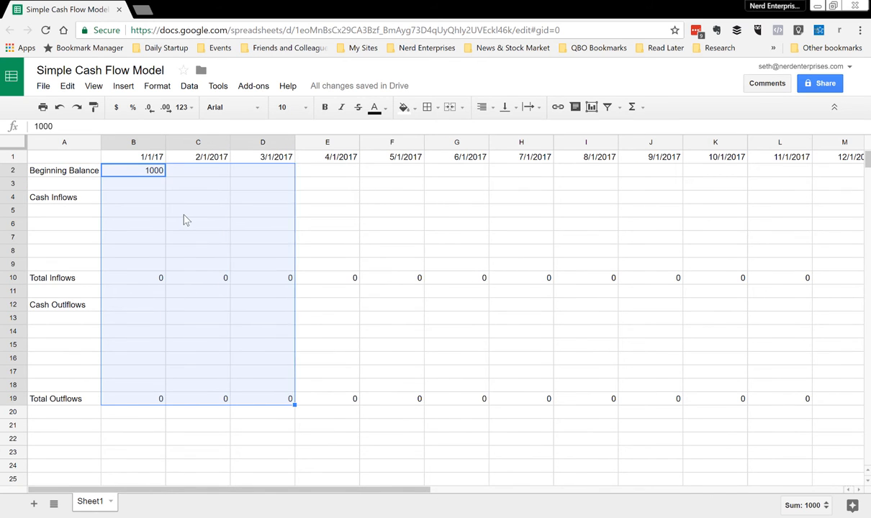
# - Apply the two-decimal Number format to the model's values
pyautogui.hscroll(3)
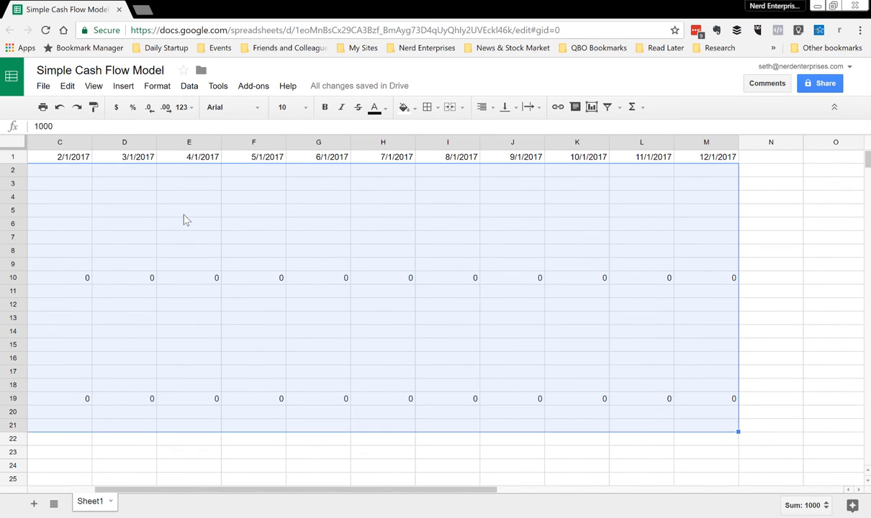
pyautogui.scroll(-3)
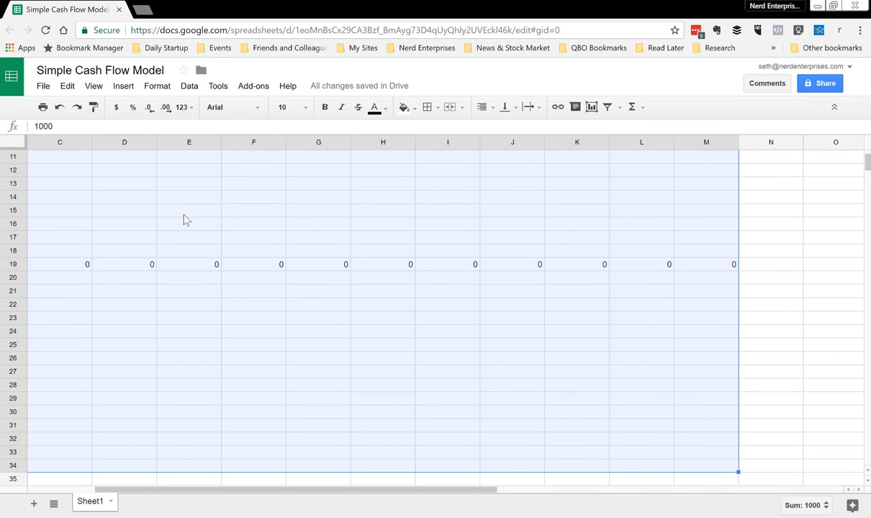
pyautogui.click(184, 106)
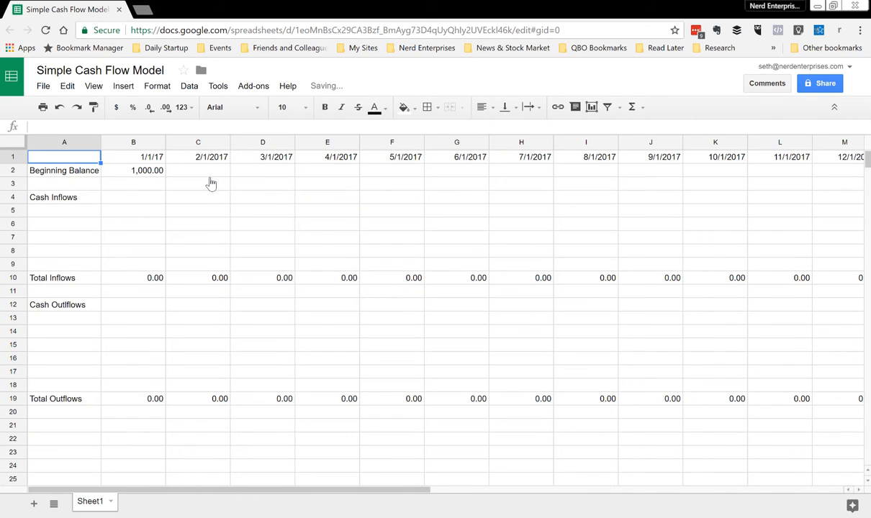
pyautogui.click(64, 237)
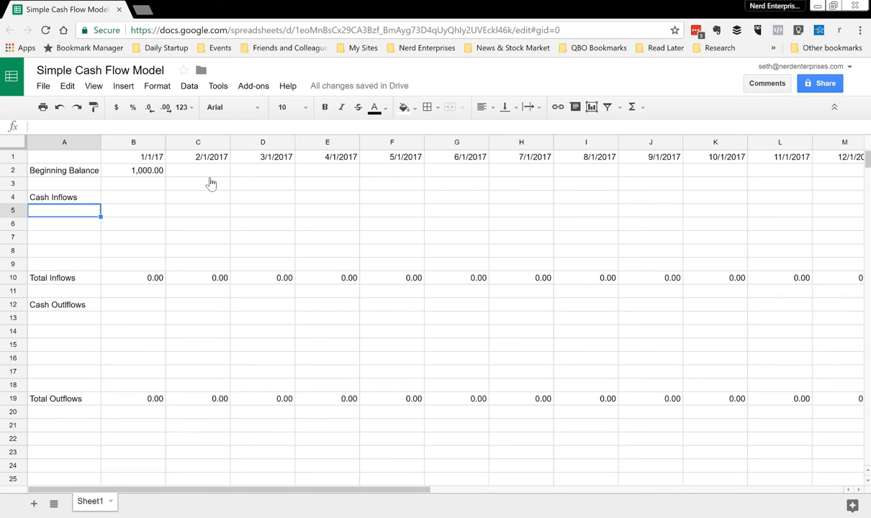
# - Add a Customer Payments inflow row with 5000 for January
pyautogui.write('C')
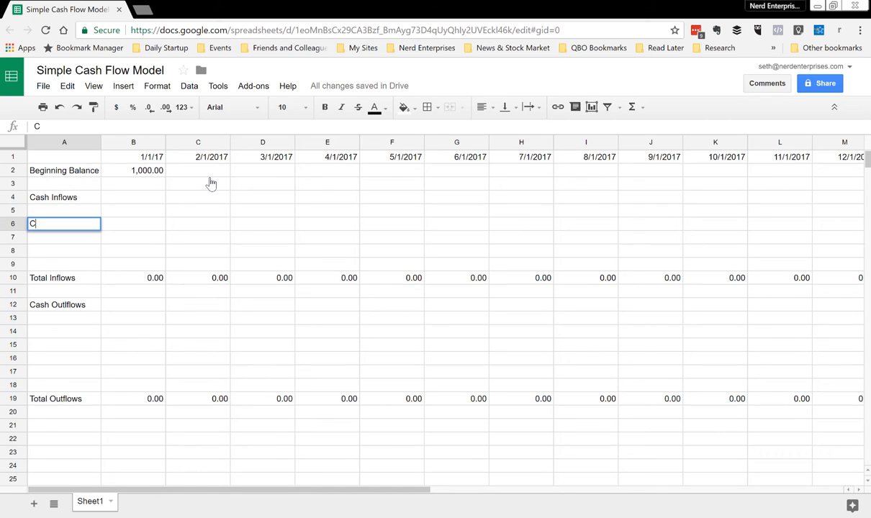
pyautogui.write('ust')
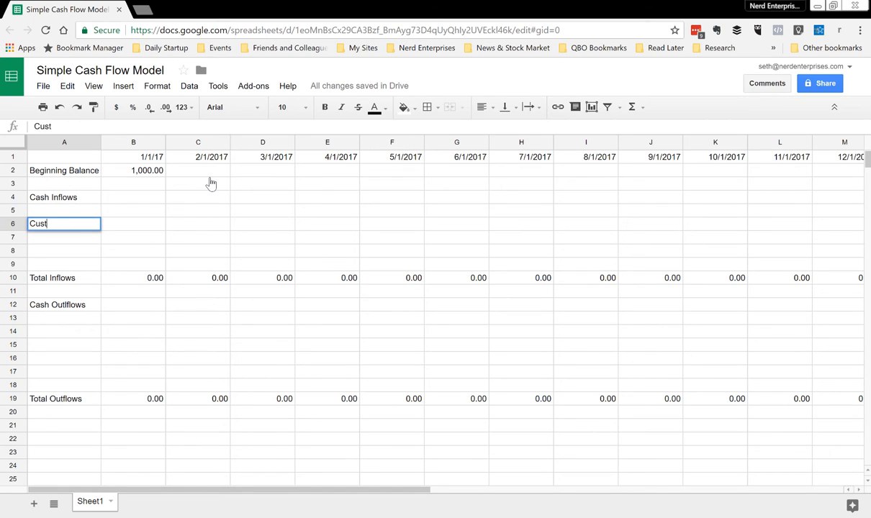
pyautogui.write('omer Payment')
pyautogui.click(133, 224)
pyautogui.write('5,000')
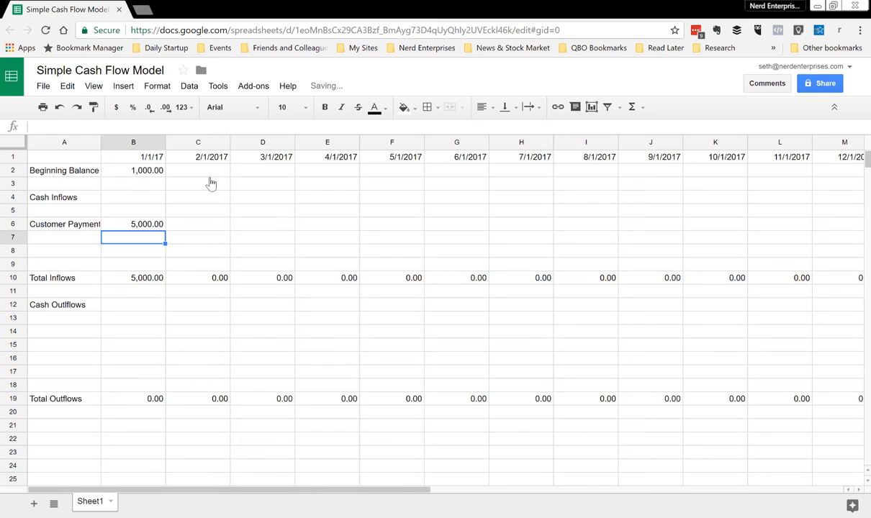
pyautogui.click(64, 331)
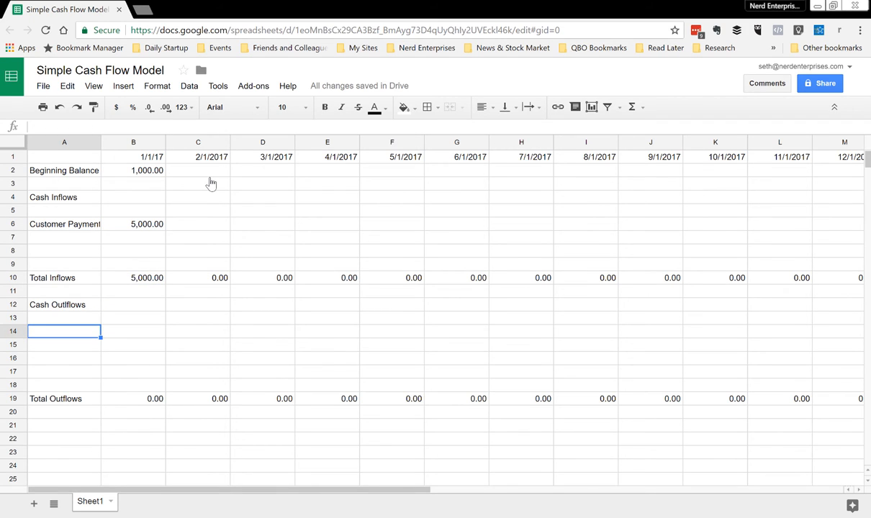
# - Add Rent 1500 and Loan Payment 500 outflows plus a Net Cash Flow label
pyautogui.write('Rent')
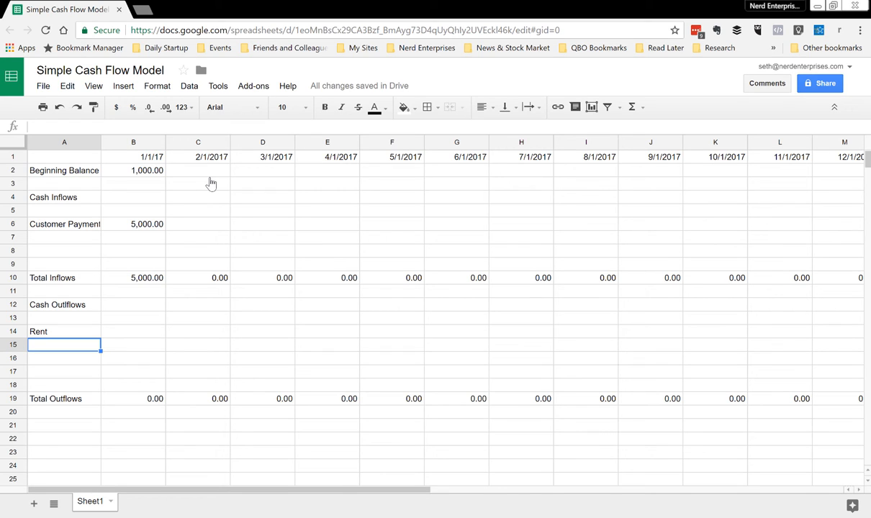
pyautogui.write('Loan Payment')
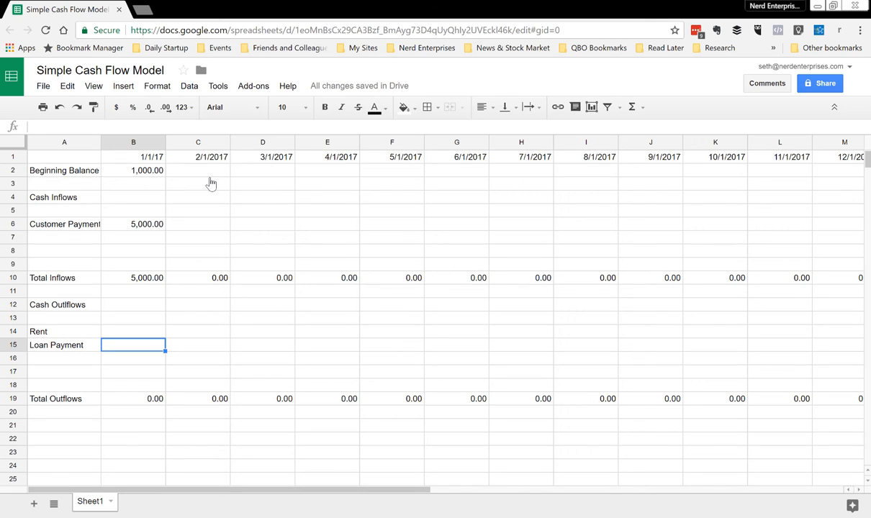
pyautogui.write('1500')
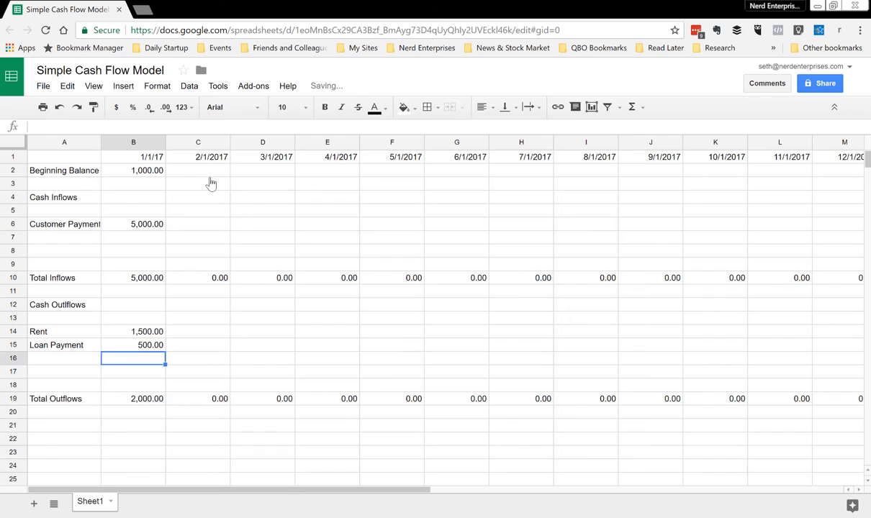
pyautogui.write('Net Cash Flow')
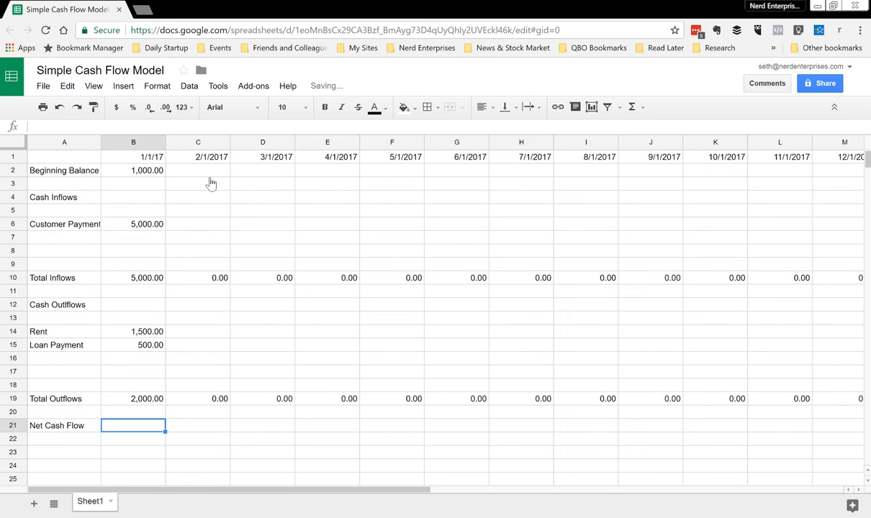
# - Enter January's net cash flow and an Ending Cash Balance row using =B2+B21
pyautogui.write('=B10')
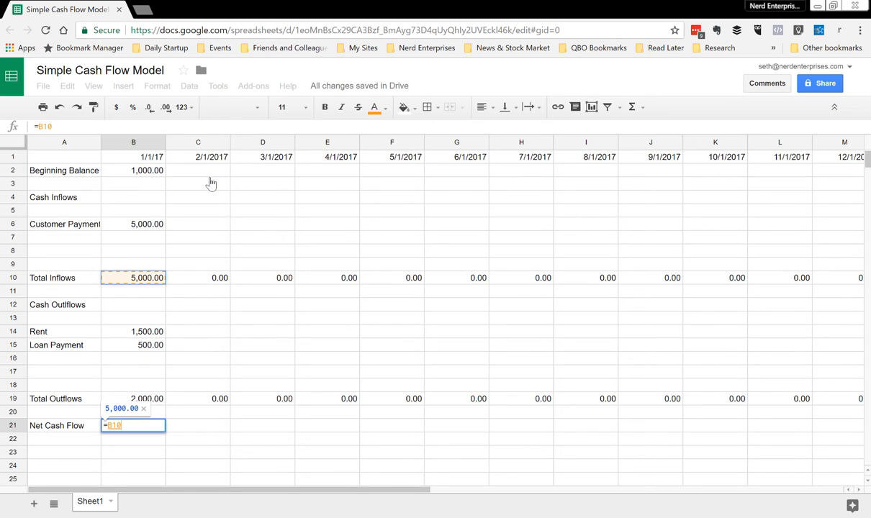
pyautogui.press('Enter')
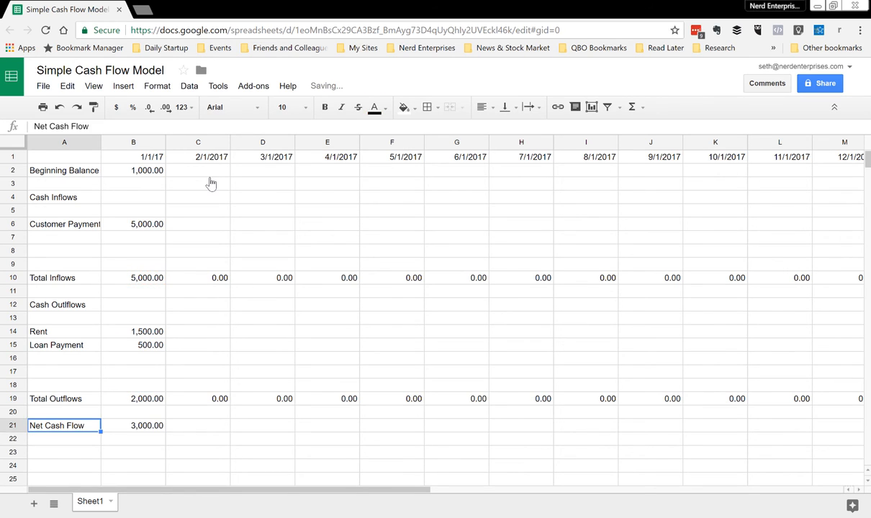
pyautogui.hscroll(3)
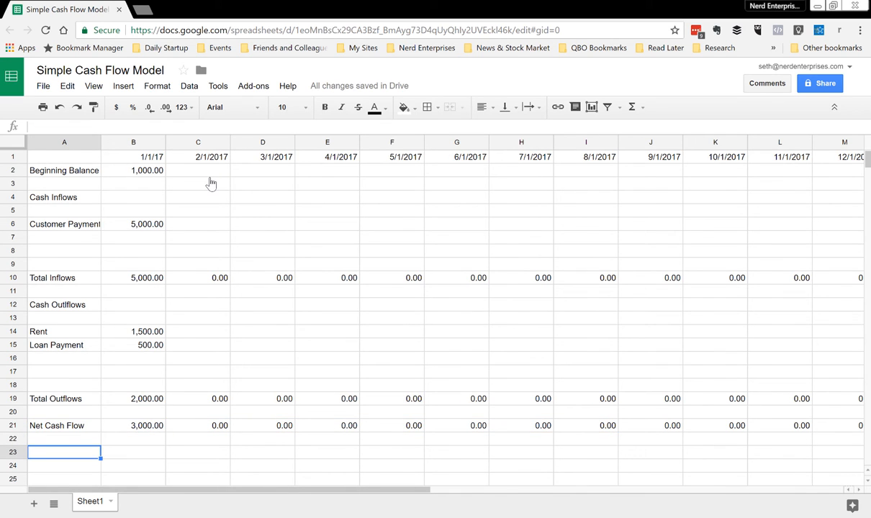
pyautogui.write('End')
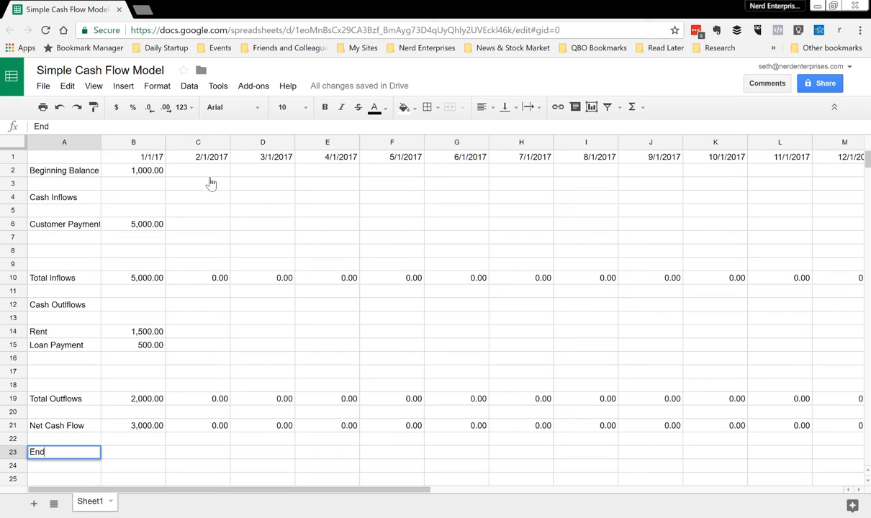
pyautogui.write('Ending Cash Balance')
pyautogui.click(133, 452)
pyautogui.write('=B2+')
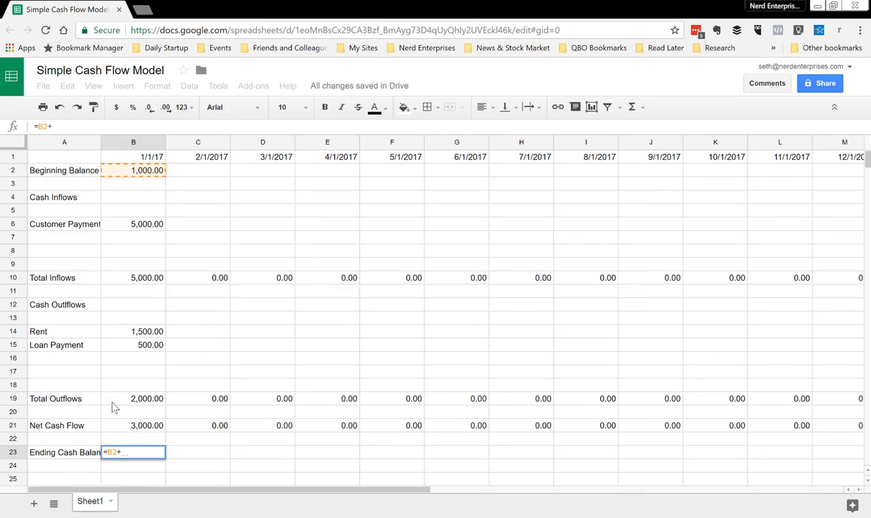
pyautogui.click(147, 426)
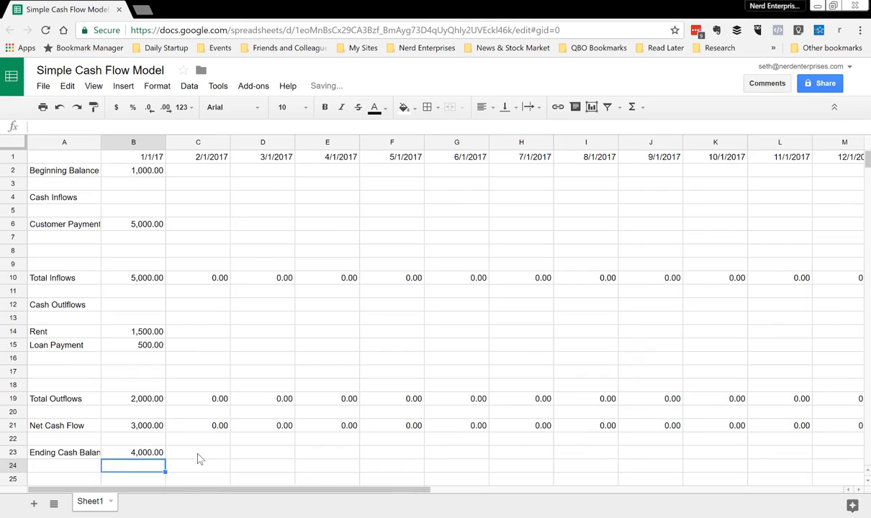
pyautogui.click(133, 171)
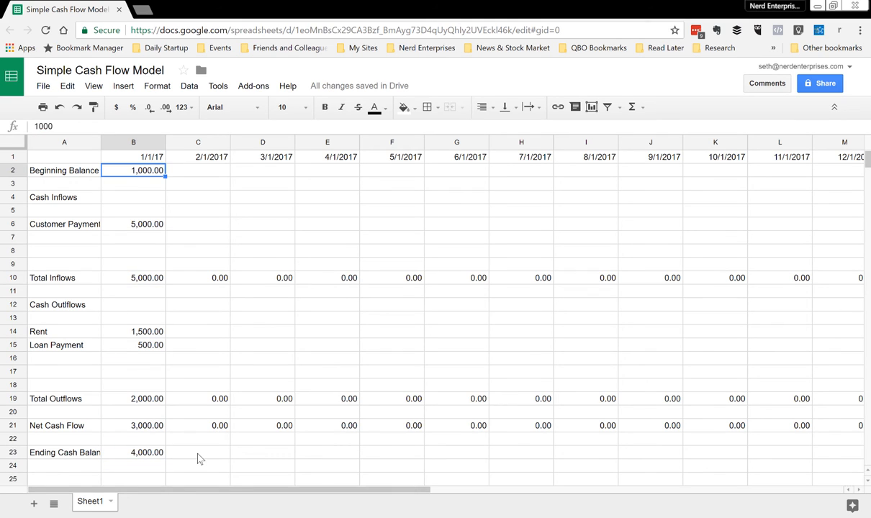
# - Set C2 to =B23 and right-click the empty columns O–Z
pyautogui.click(198, 171)
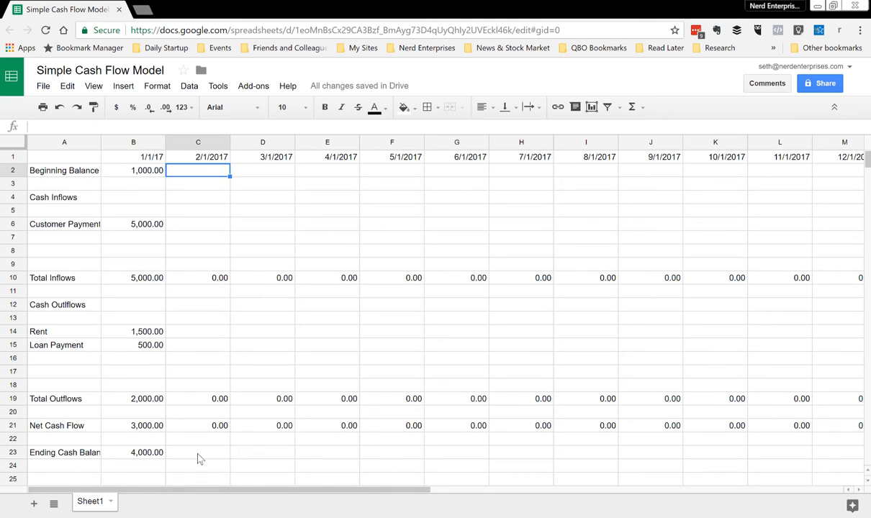
pyautogui.write('=')
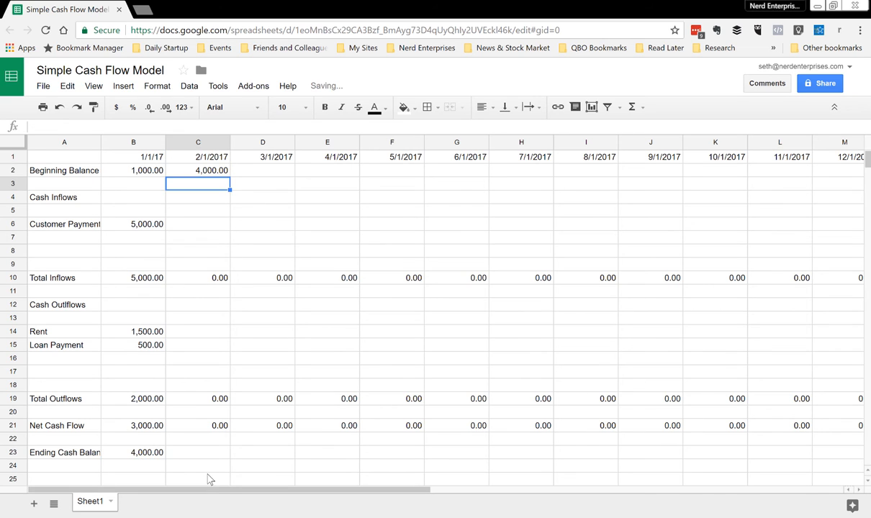
pyautogui.hscroll(3)
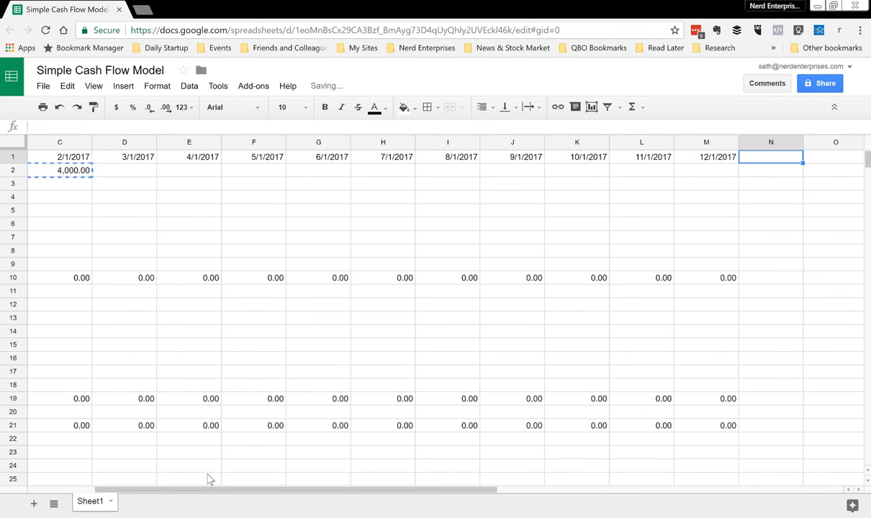
pyautogui.hscroll(3)
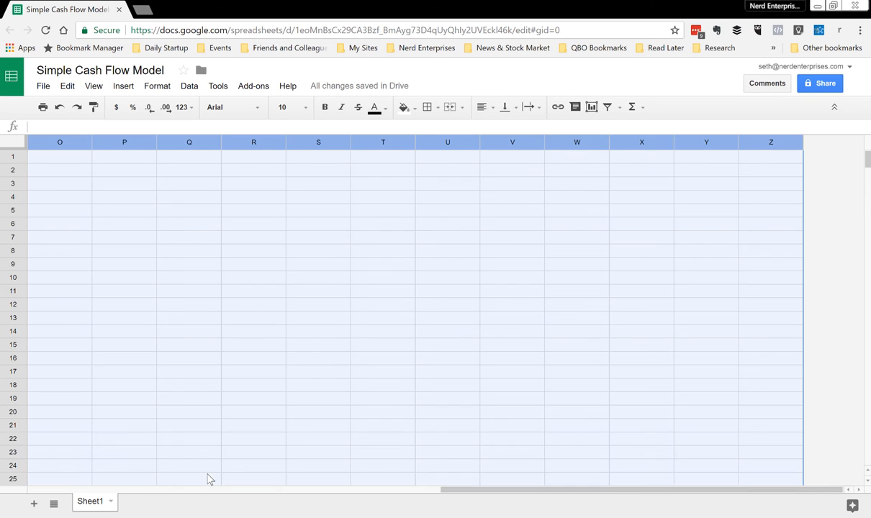
pyautogui.rightClick(473, 142)
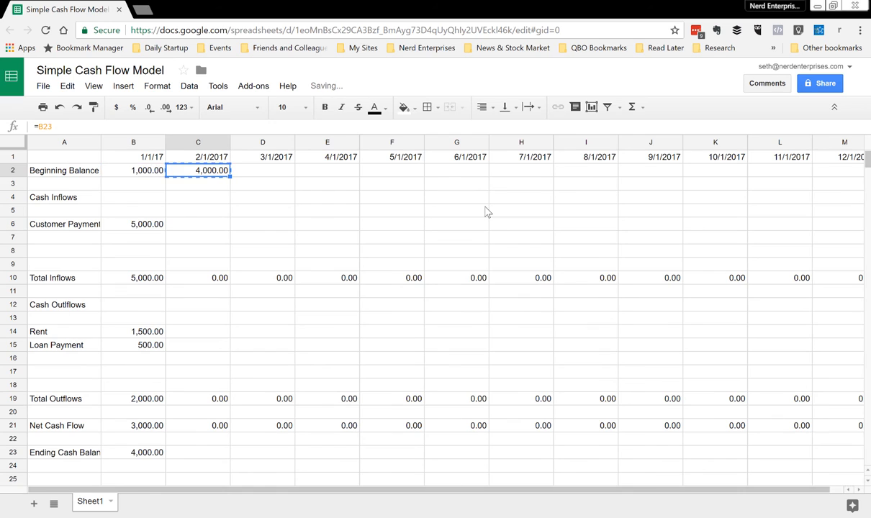
# - Select the Beginning Balance and Ending Cash Balance label cells
pyautogui.click(64, 171)
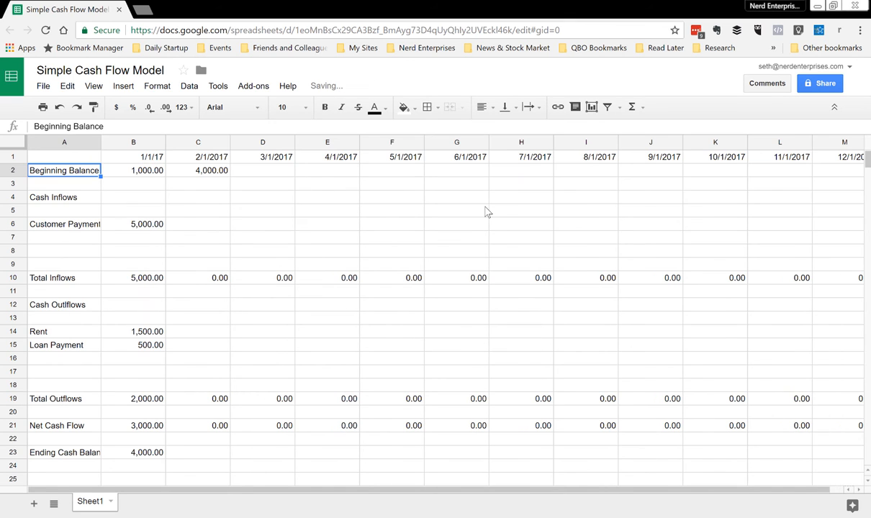
pyautogui.click(64, 425)
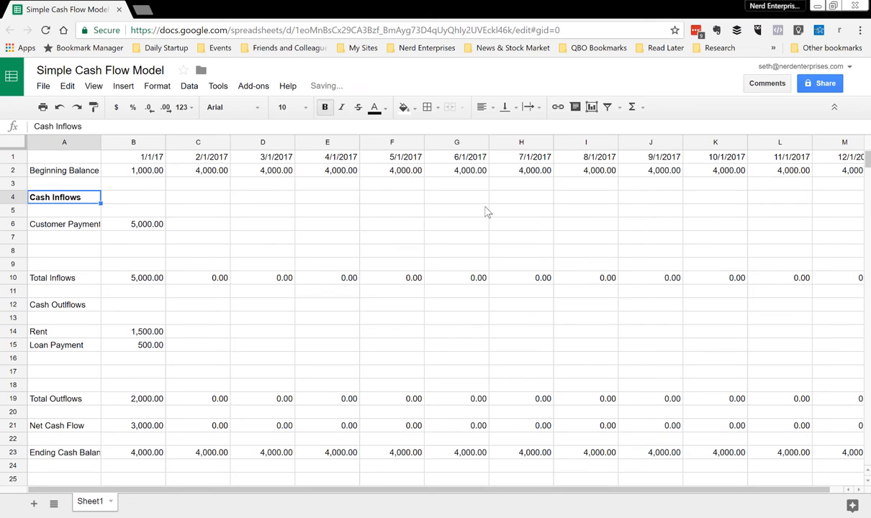
# - Bold the Cash Outflows heading and give the Total Inflows row a darker text colour
pyautogui.click(64, 304)
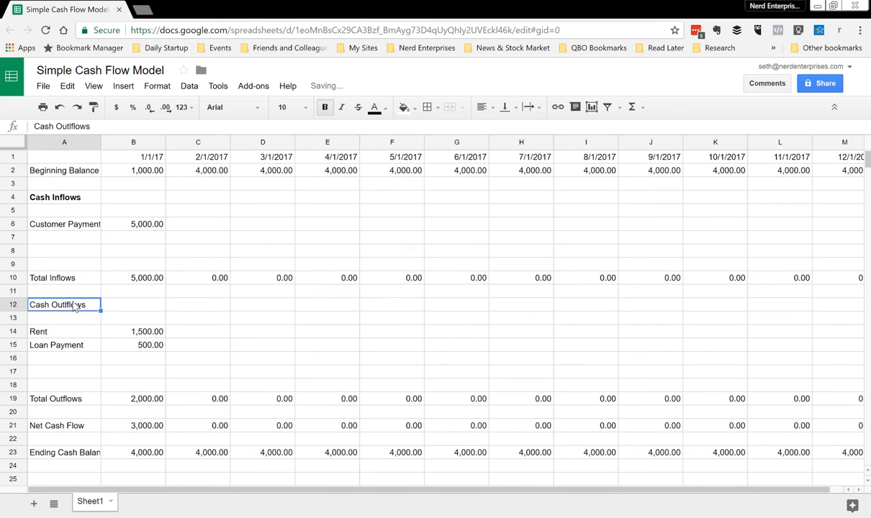
pyautogui.click(324, 106)
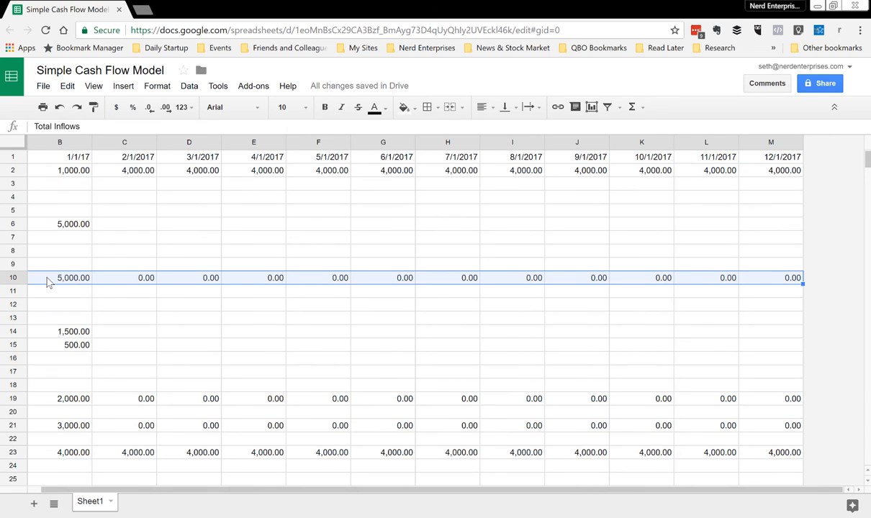
pyautogui.moveTo(404, 106)
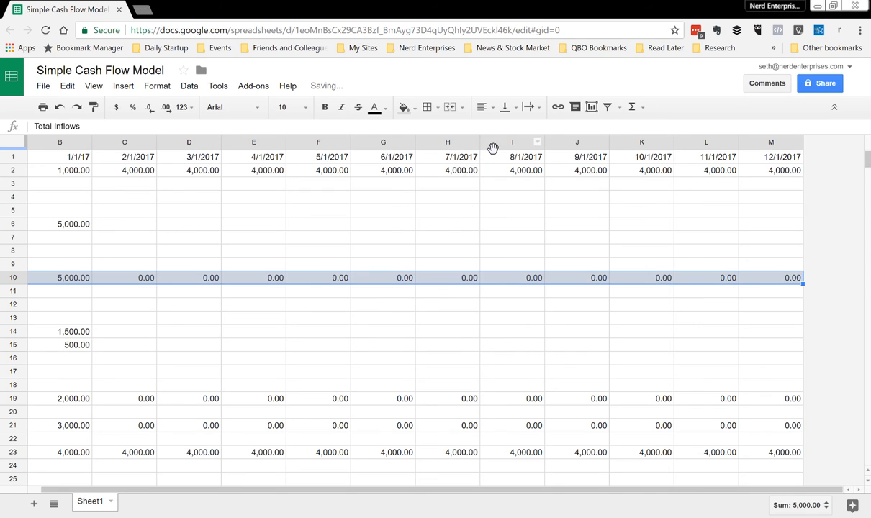
pyautogui.click(373, 107)
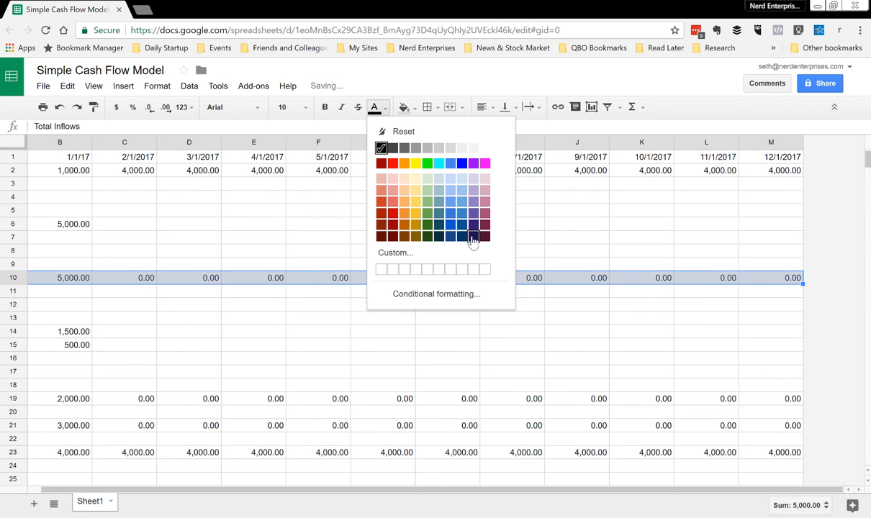
pyautogui.click(471, 238)
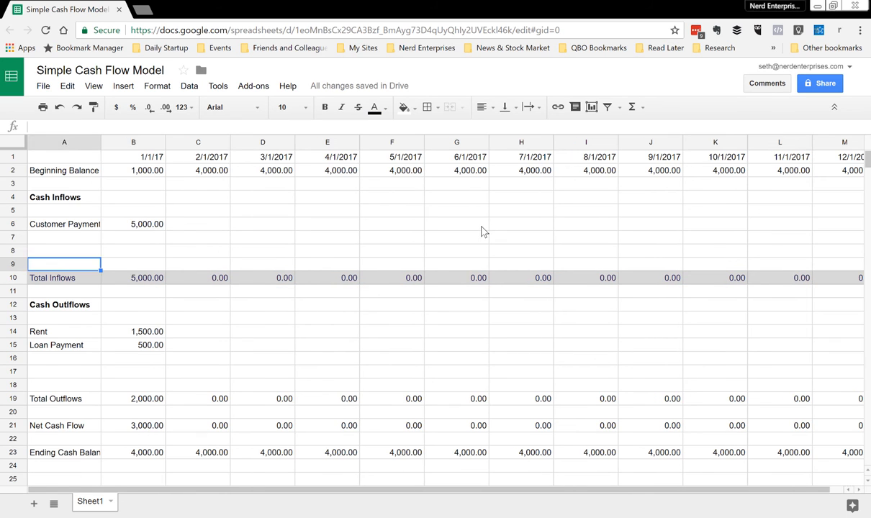
# - Copy the Total Inflows row formatting onto the Net Cash Flow and Ending Cash Balance rows
pyautogui.click(64, 277)
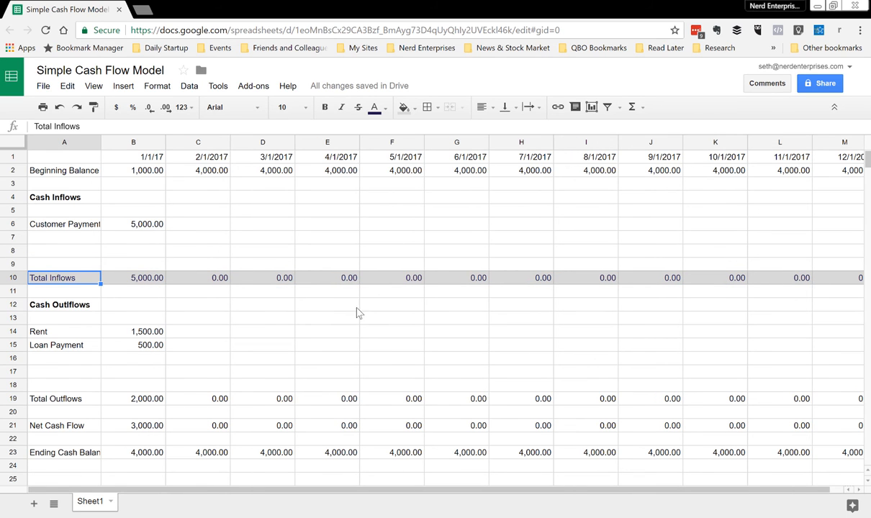
pyautogui.click(12, 277)
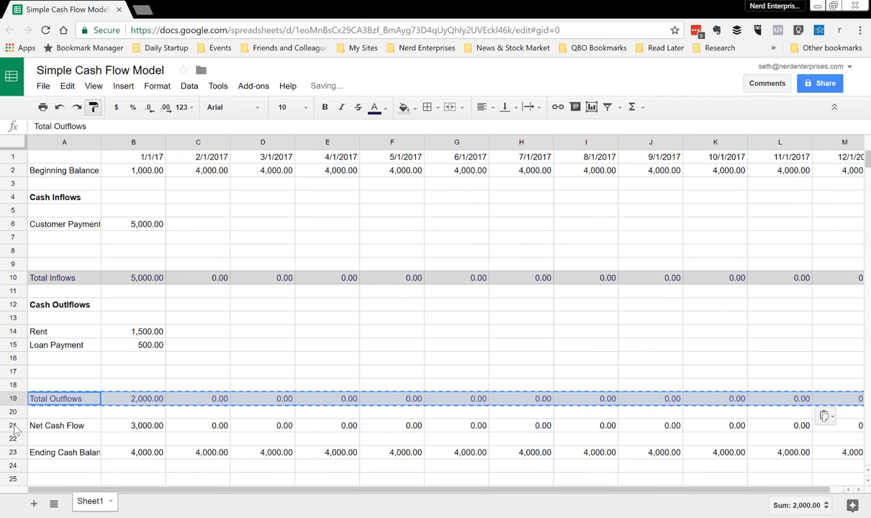
pyautogui.click(64, 425)
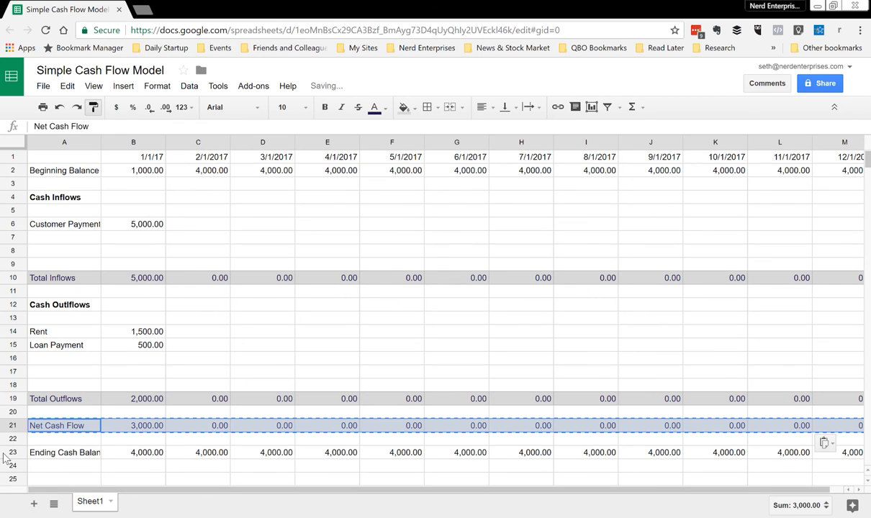
pyautogui.click(64, 452)
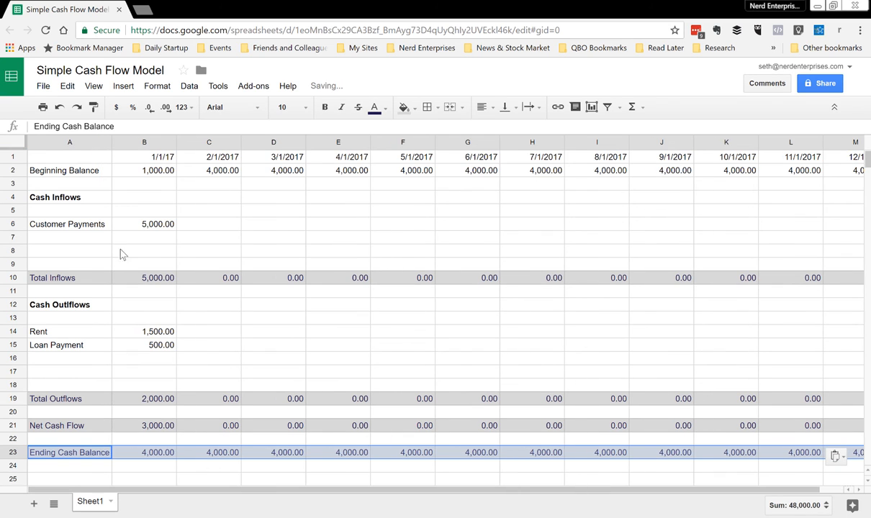
pyautogui.click(144, 237)
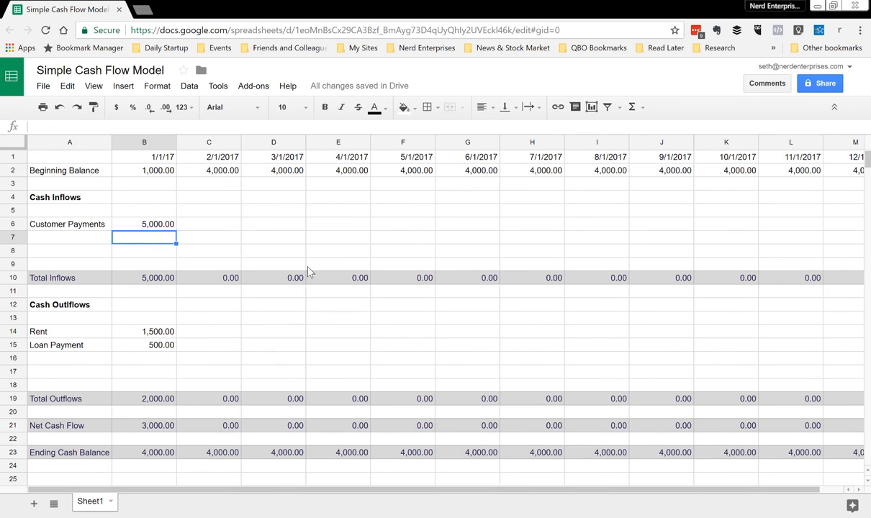
pyautogui.moveTo(280, 220)
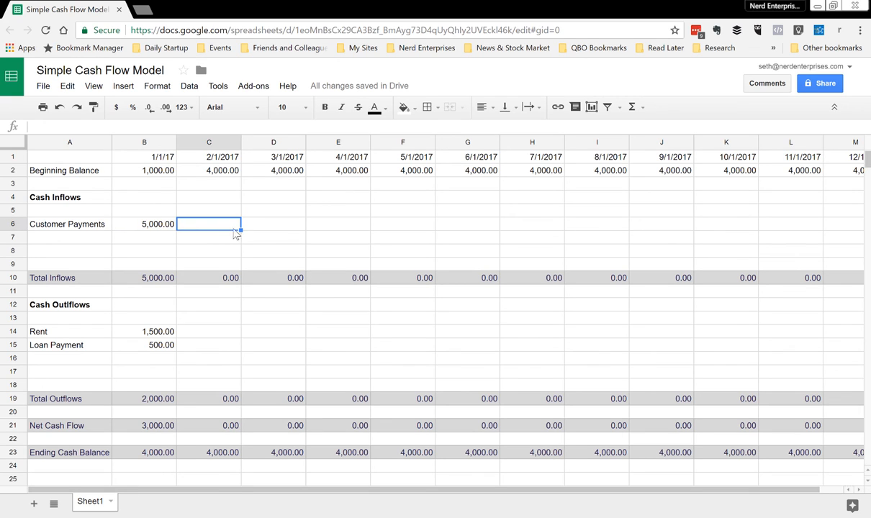
pyautogui.moveTo(244, 240)
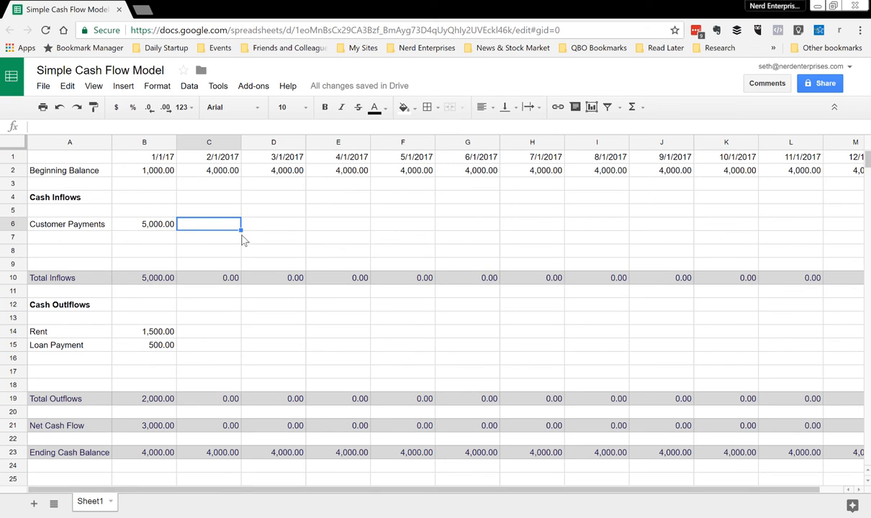
# - Enter February rent 1,500.00 and loan payment 500.00, then check the ending balance of 2,000.00
pyautogui.click(69, 358)
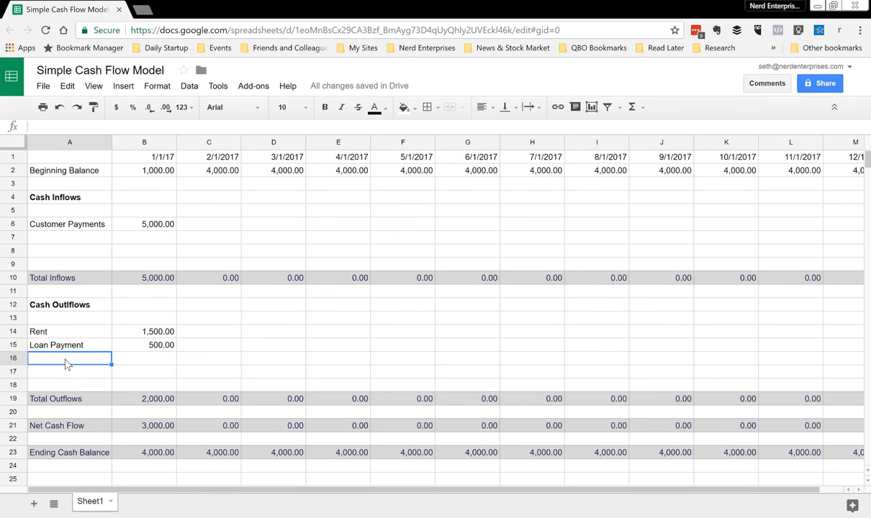
pyautogui.click(209, 224)
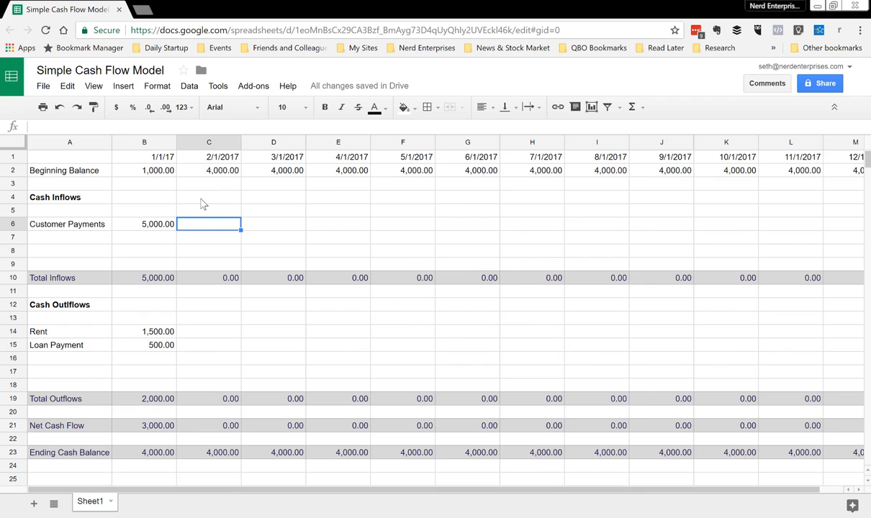
pyautogui.moveTo(191, 349)
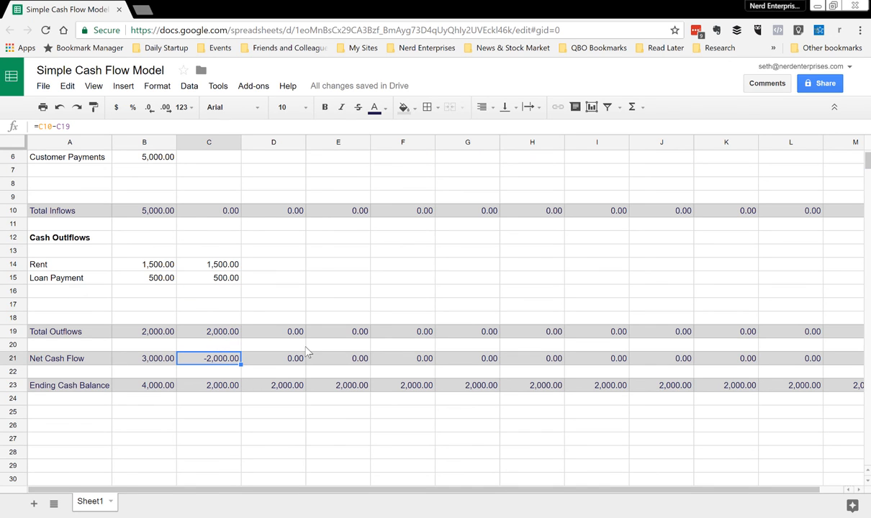
pyautogui.click(208, 385)
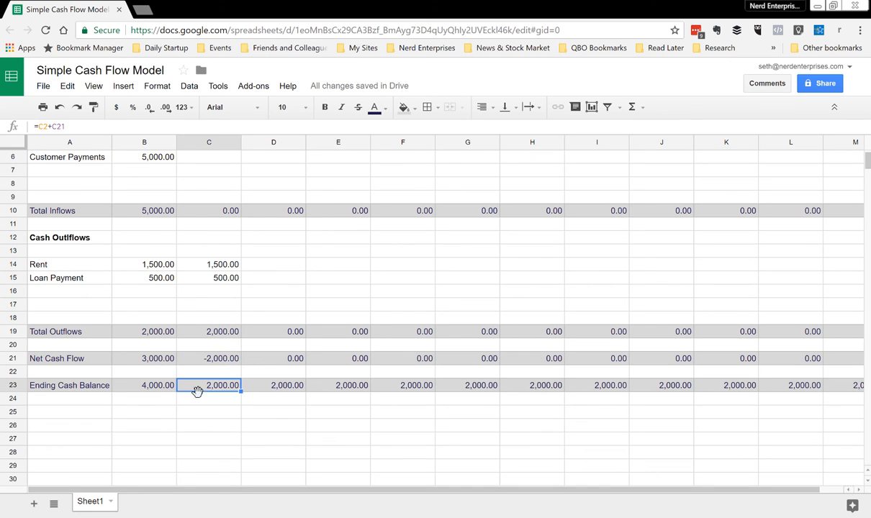